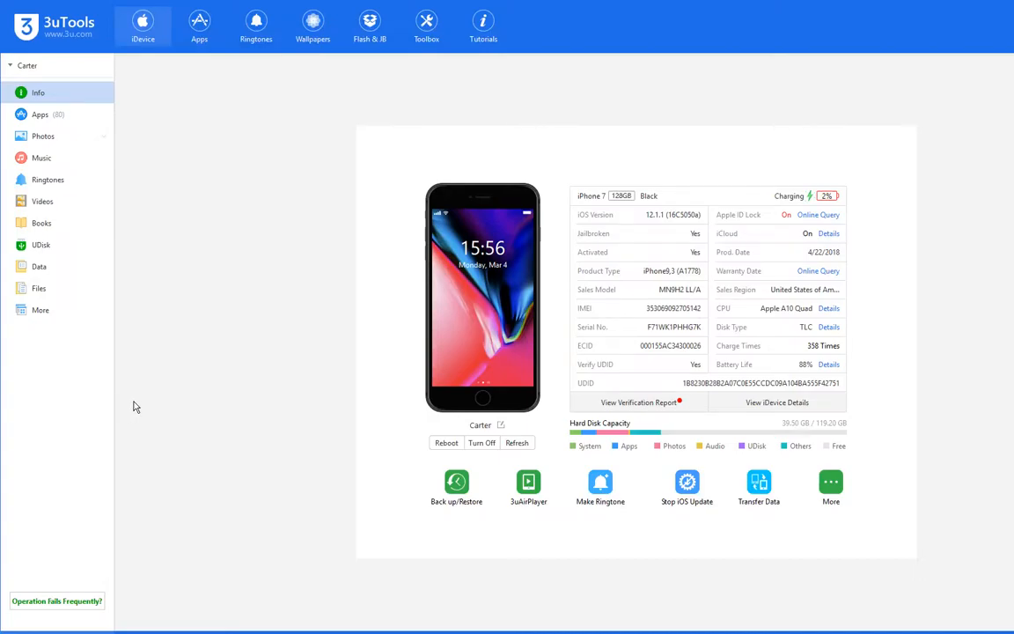
pyautogui.moveTo(198, 384)
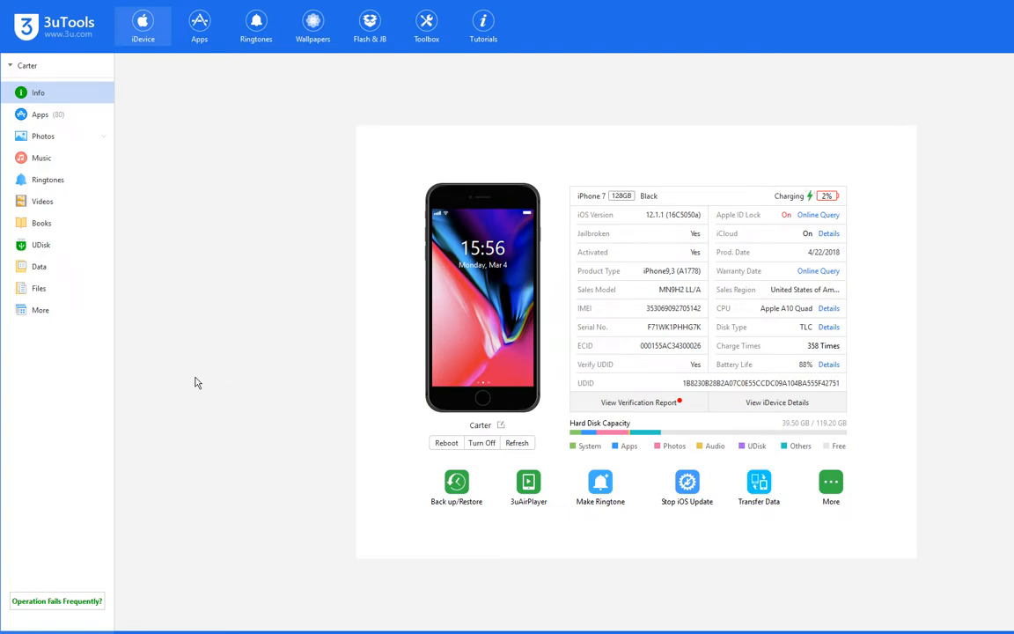
pyautogui.moveTo(192, 373)
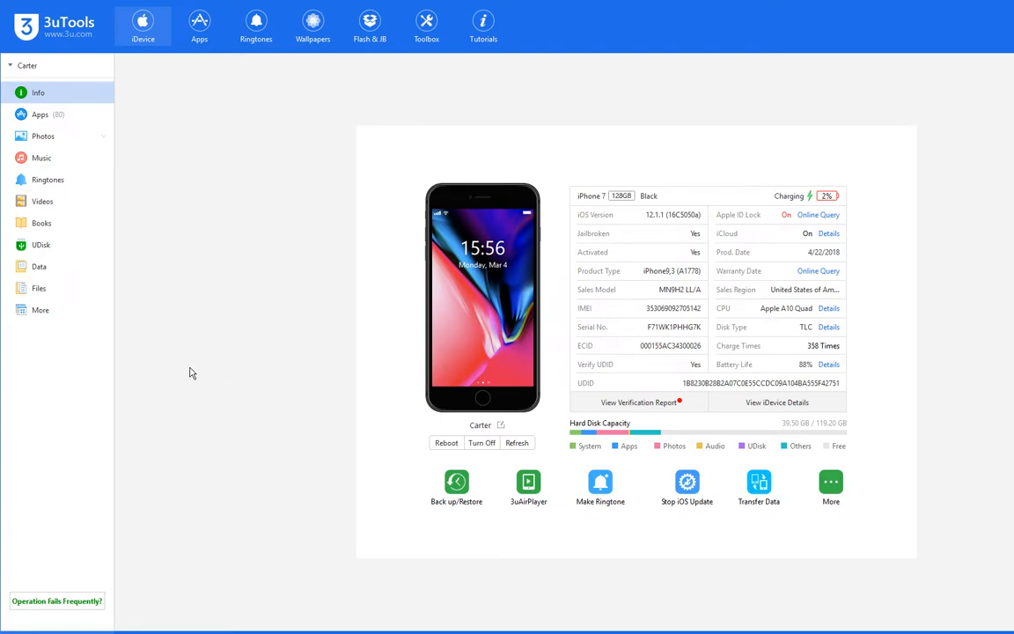
pyautogui.moveTo(169, 262)
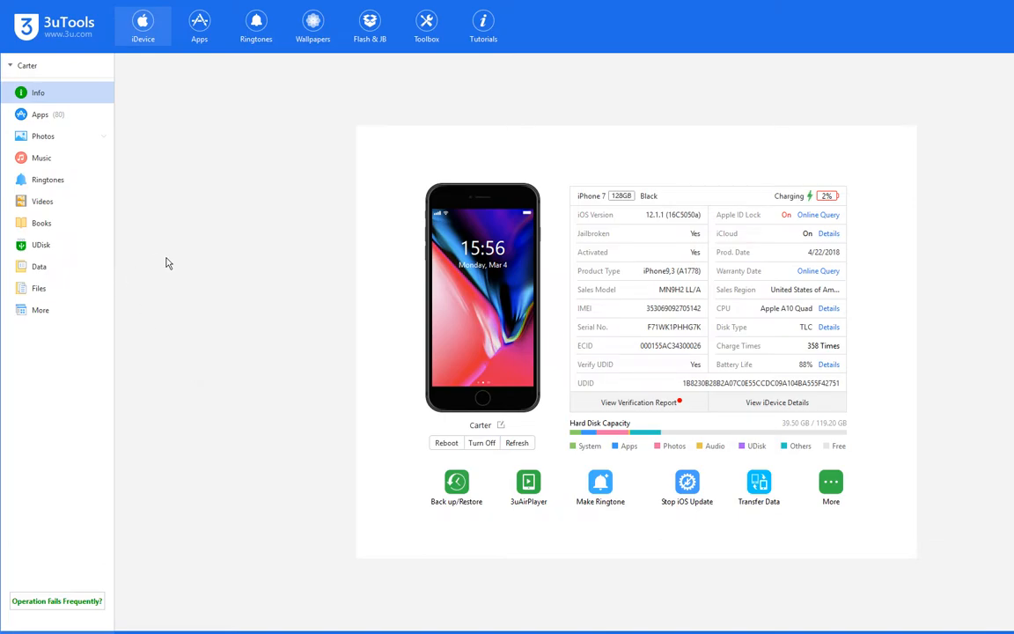
pyautogui.moveTo(592, 232)
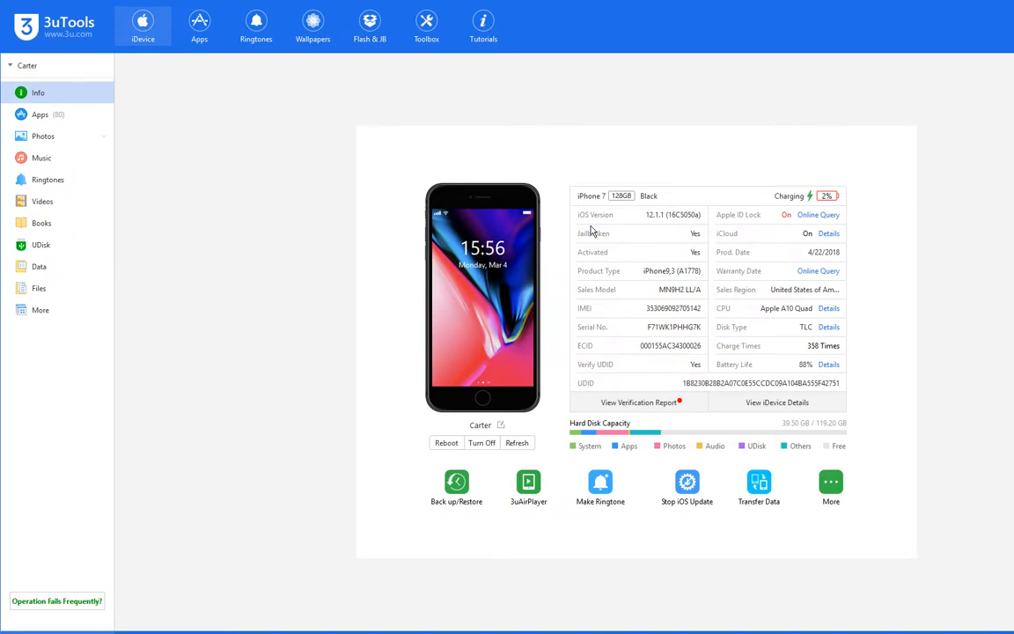
pyautogui.moveTo(634, 233)
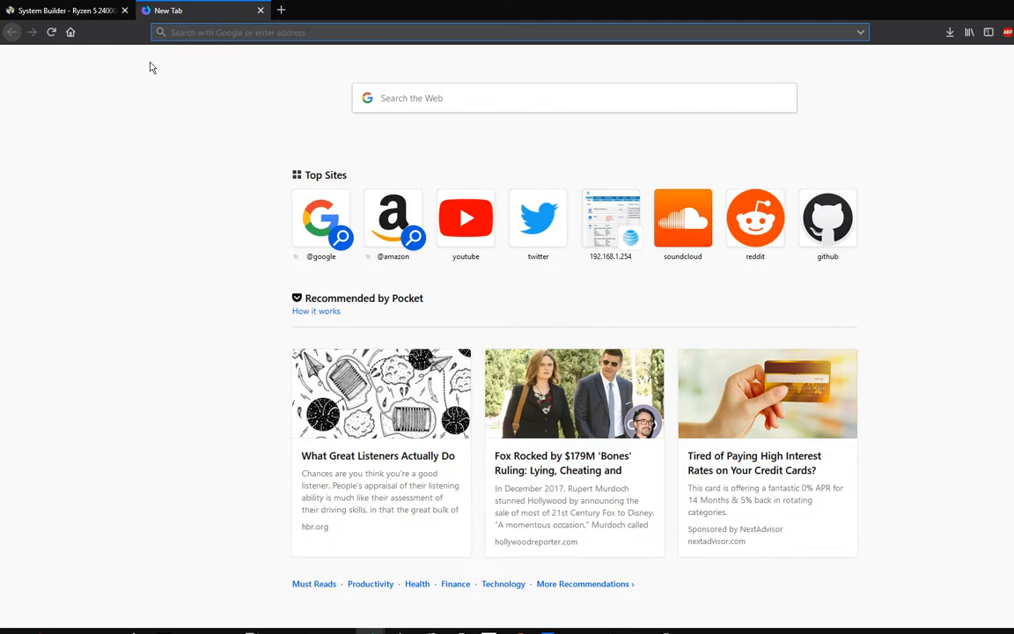
# Step: Search Google for iOS 10 bars on iOS 11 and open the 3uTools dots tutorial
pyautogui.write('how to get ios 10')
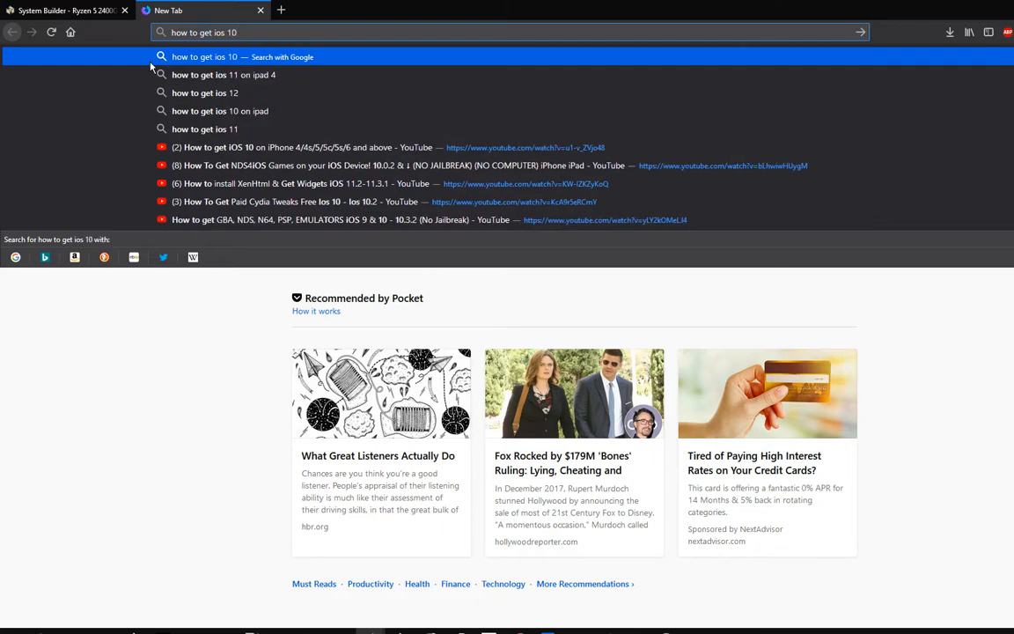
pyautogui.write('bars')
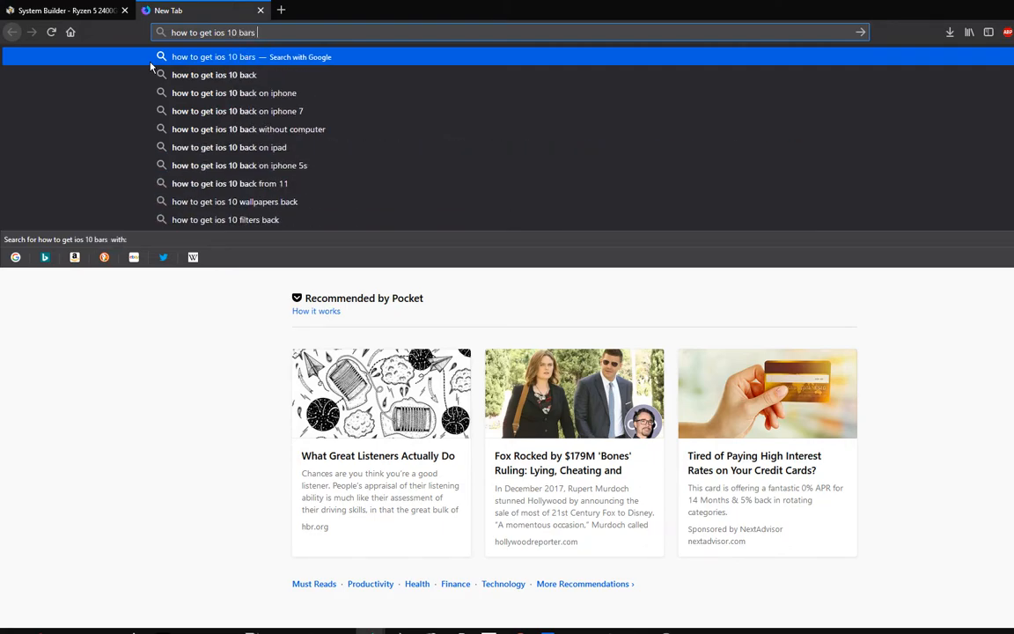
pyautogui.write('on ios')
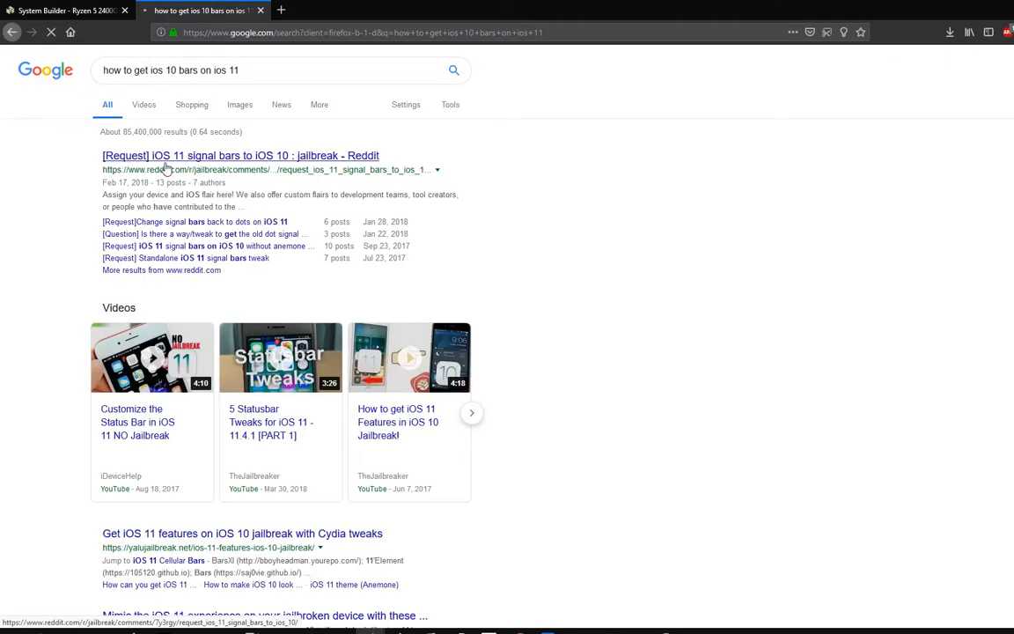
pyautogui.scroll(-3)
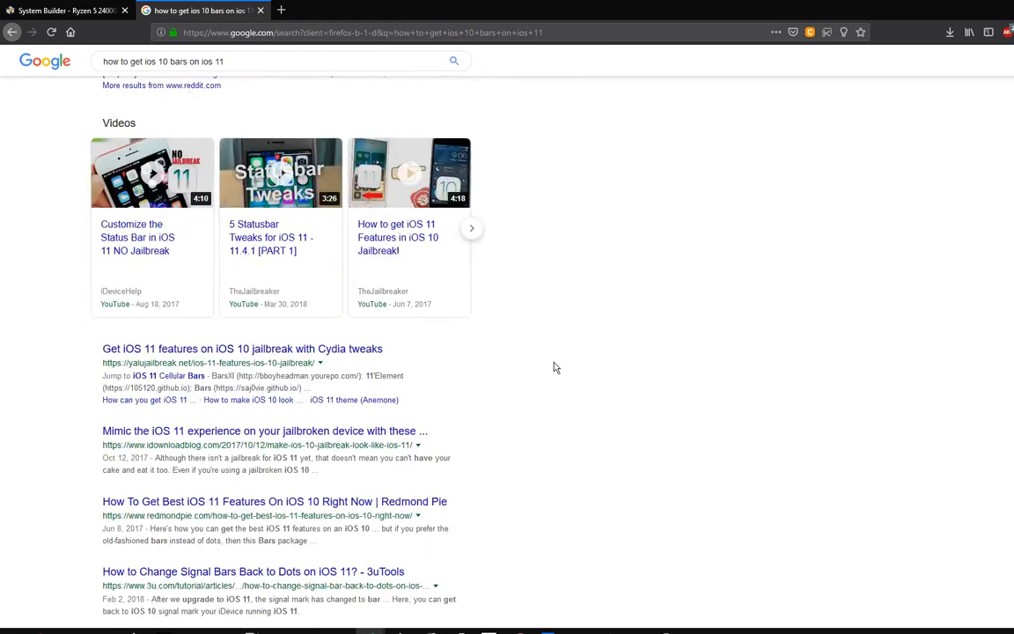
pyautogui.scroll(-3)
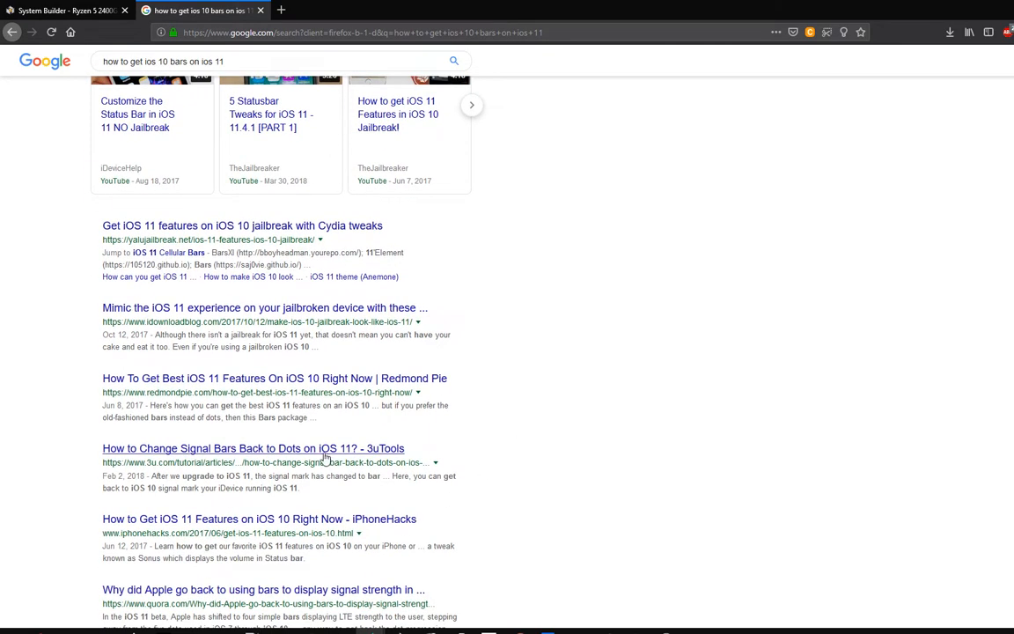
pyautogui.click(253, 448)
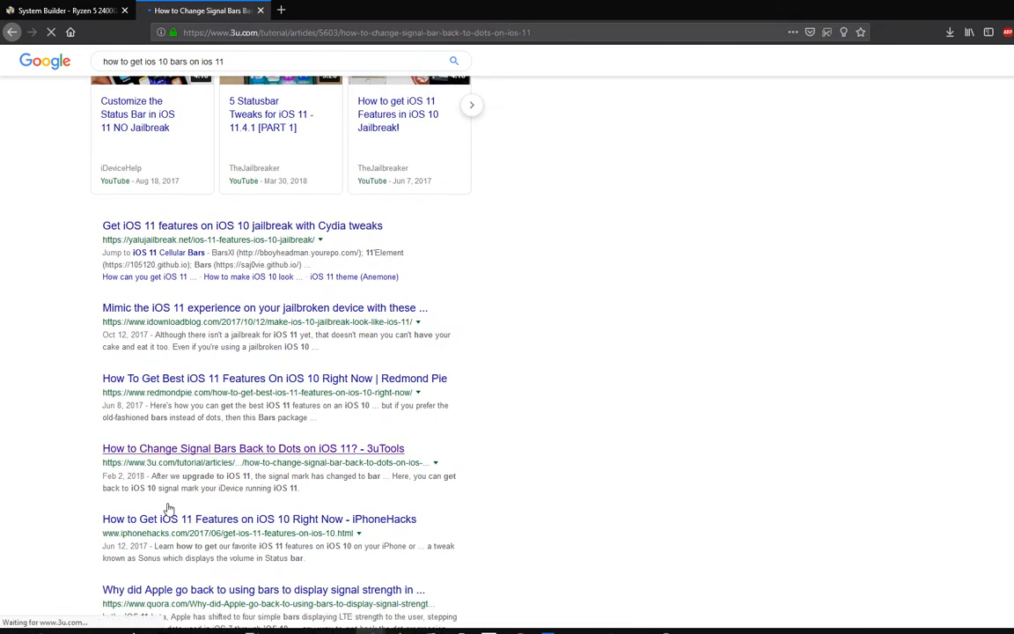
pyautogui.click(253, 448)
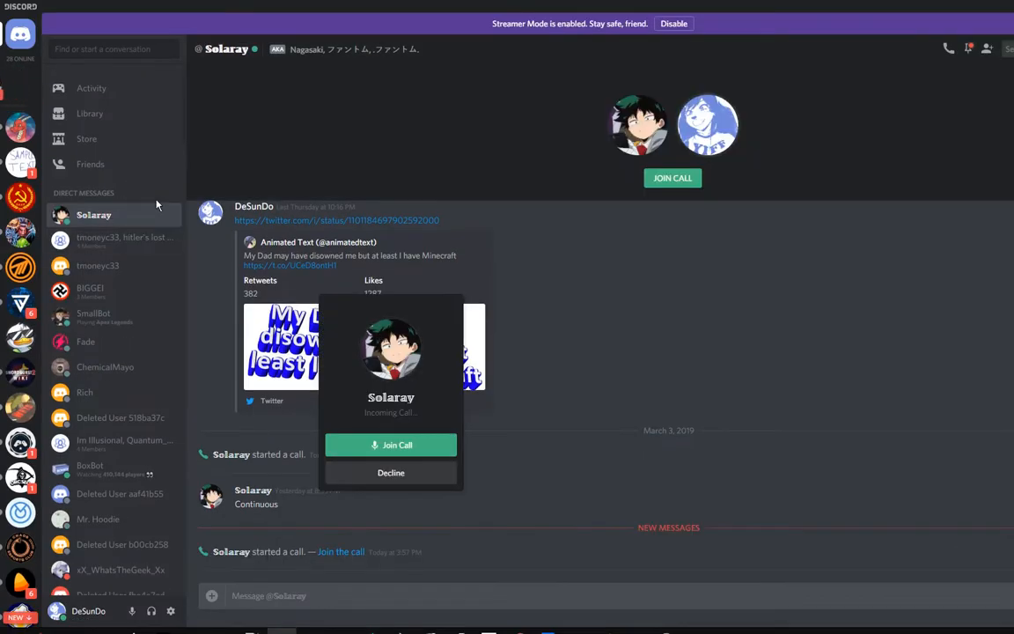
pyautogui.click(391, 473)
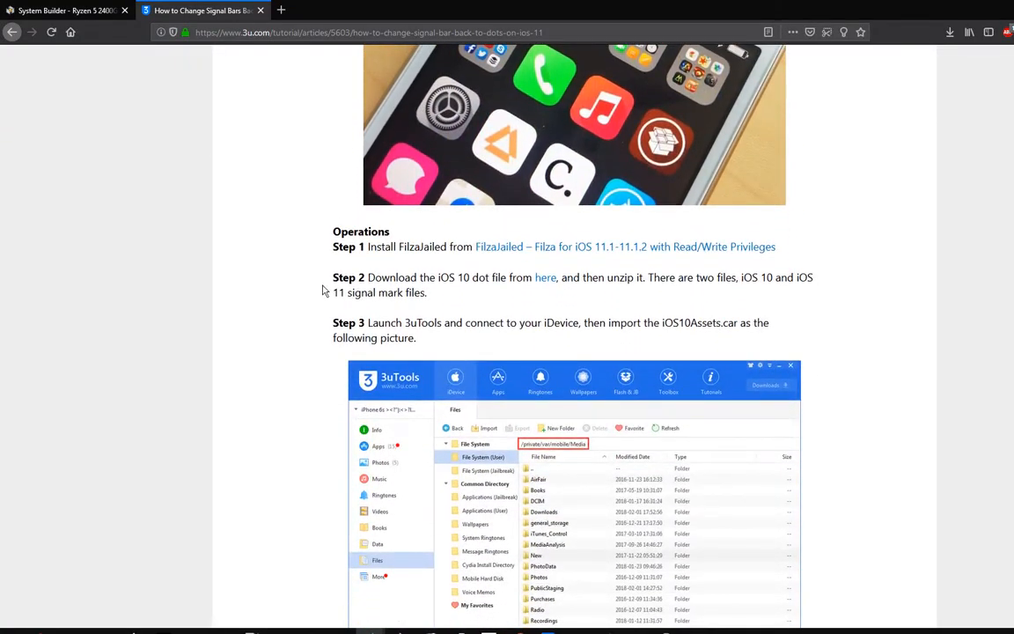
# Step: Download iOS10dotfile.7z from the tutorial's Google Drive link and open it in 7-Zip
pyautogui.click(546, 277)
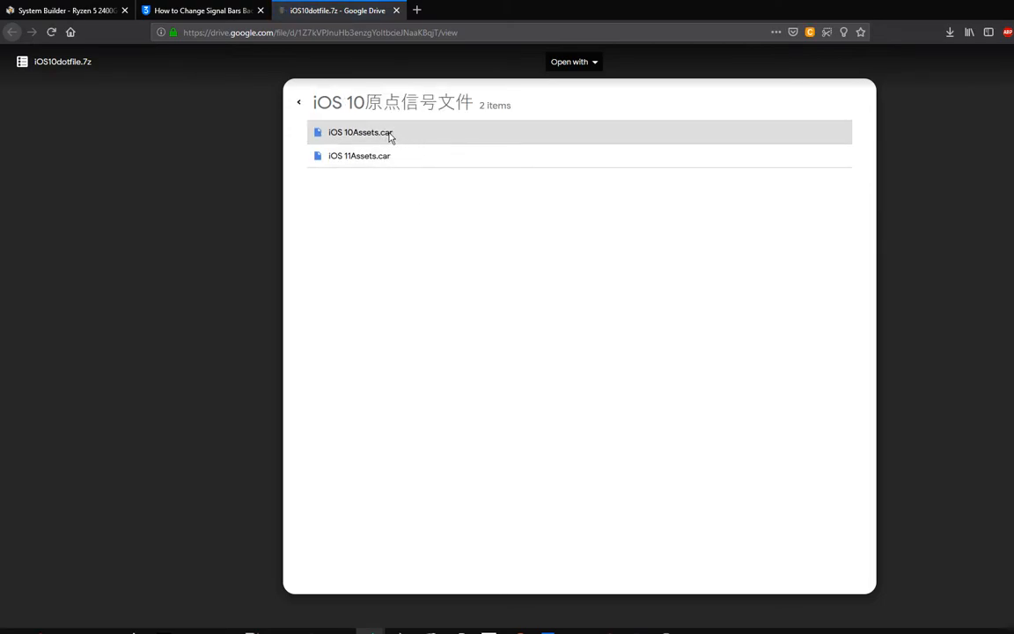
pyautogui.click(572, 62)
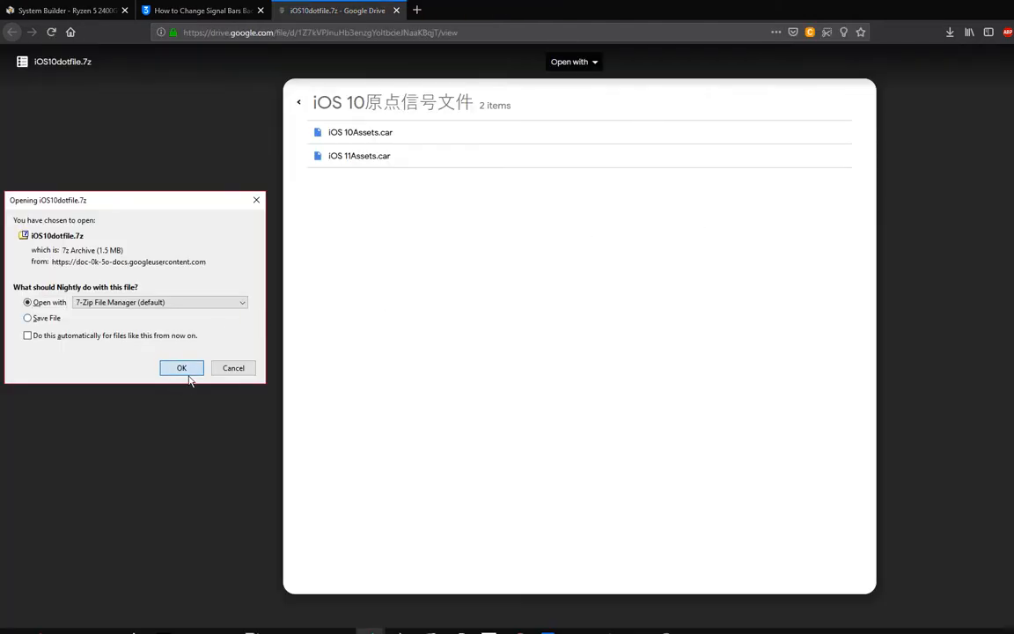
pyautogui.click(181, 368)
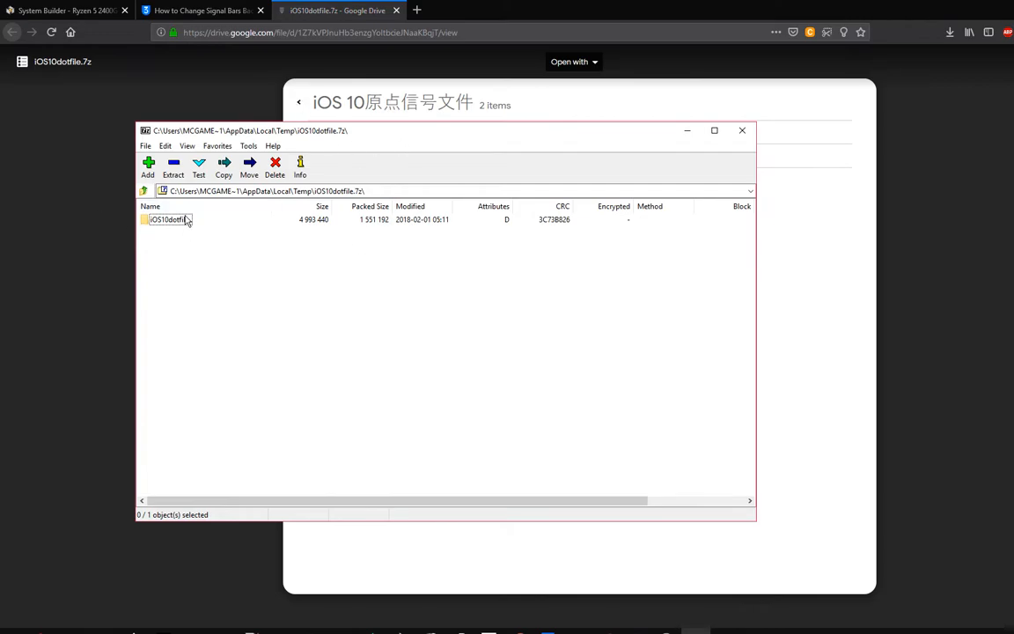
# Step: Drag iOS 10Assets.car out of the archive's folder onto the desktop
pyautogui.doubleClick(167, 219)
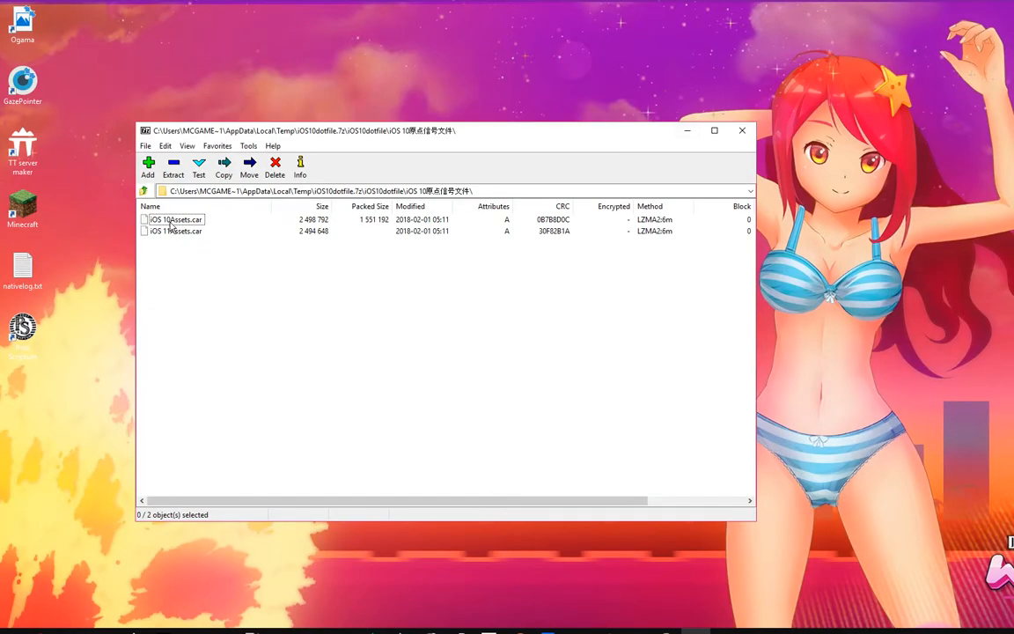
pyautogui.click(175, 219)
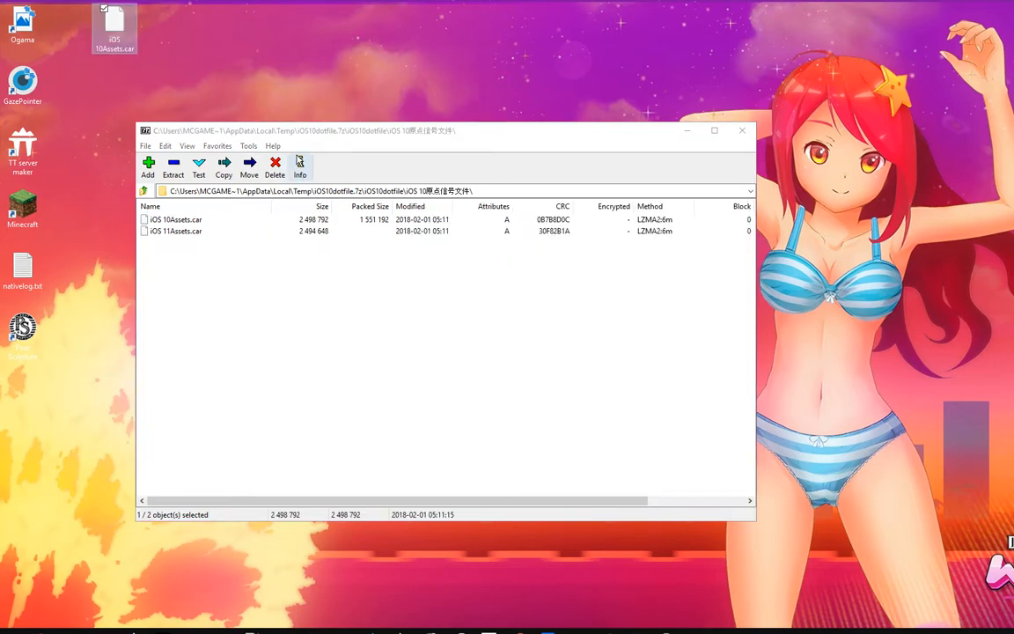
pyautogui.click(742, 131)
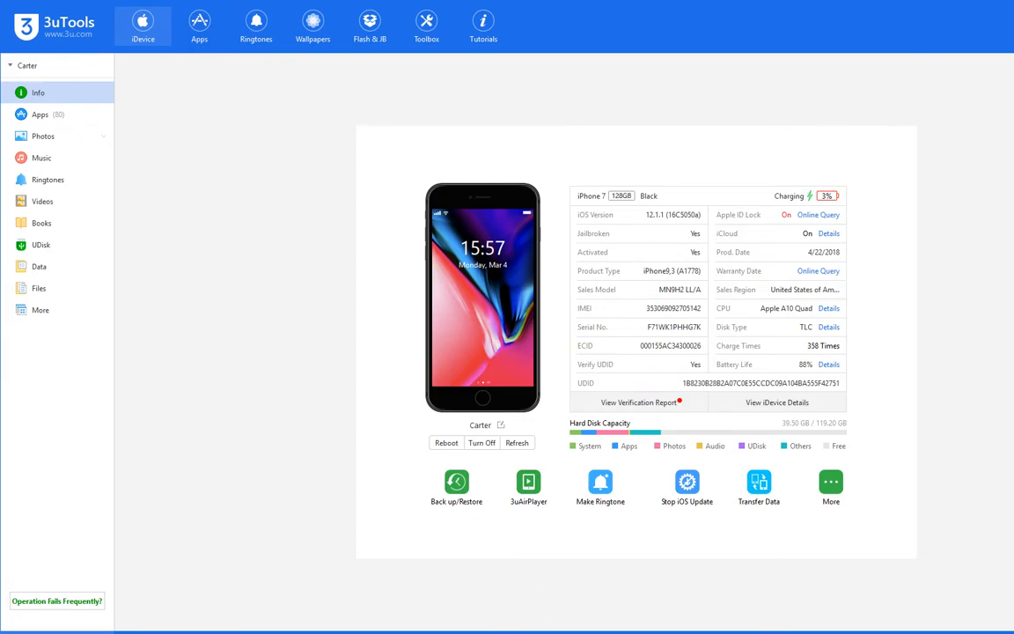
pyautogui.moveTo(39, 288)
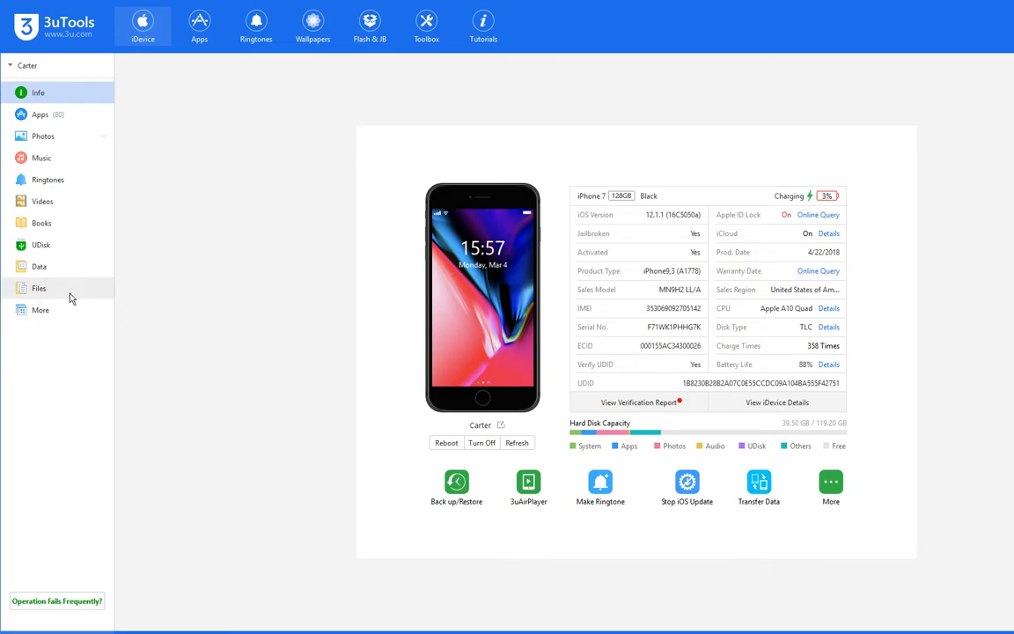
# Step: Browse the iPhone's files down to /System/Library, backing out of Frameworks
pyautogui.click(38, 288)
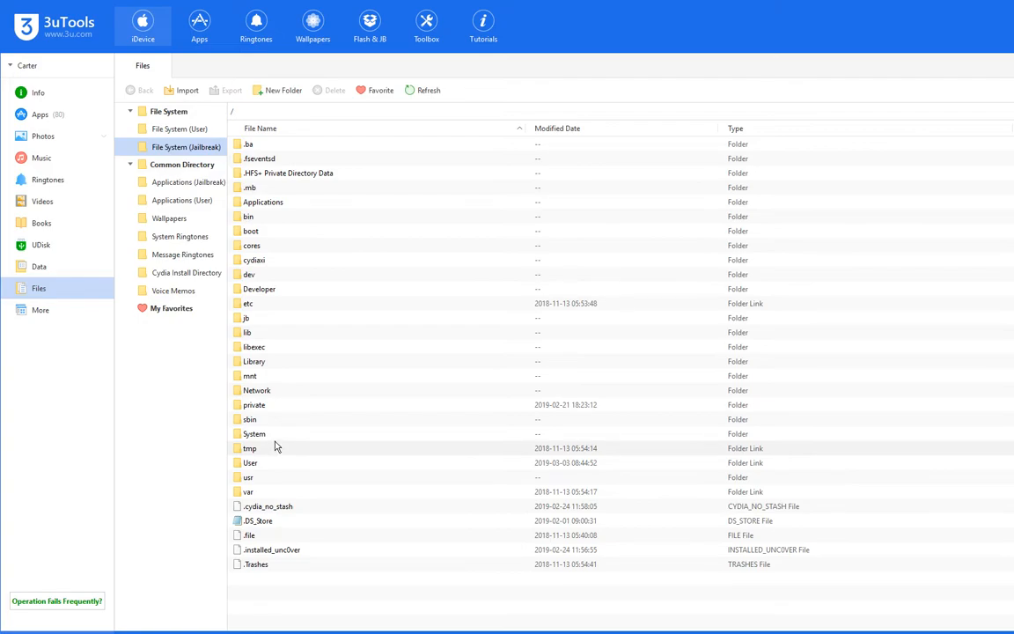
pyautogui.doubleClick(253, 433)
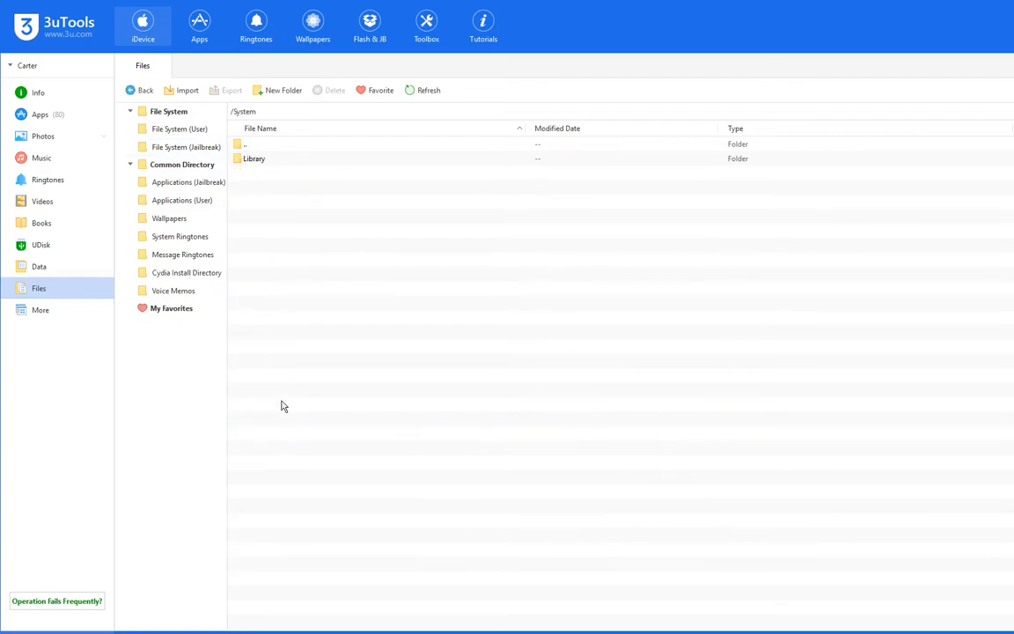
pyautogui.doubleClick(254, 159)
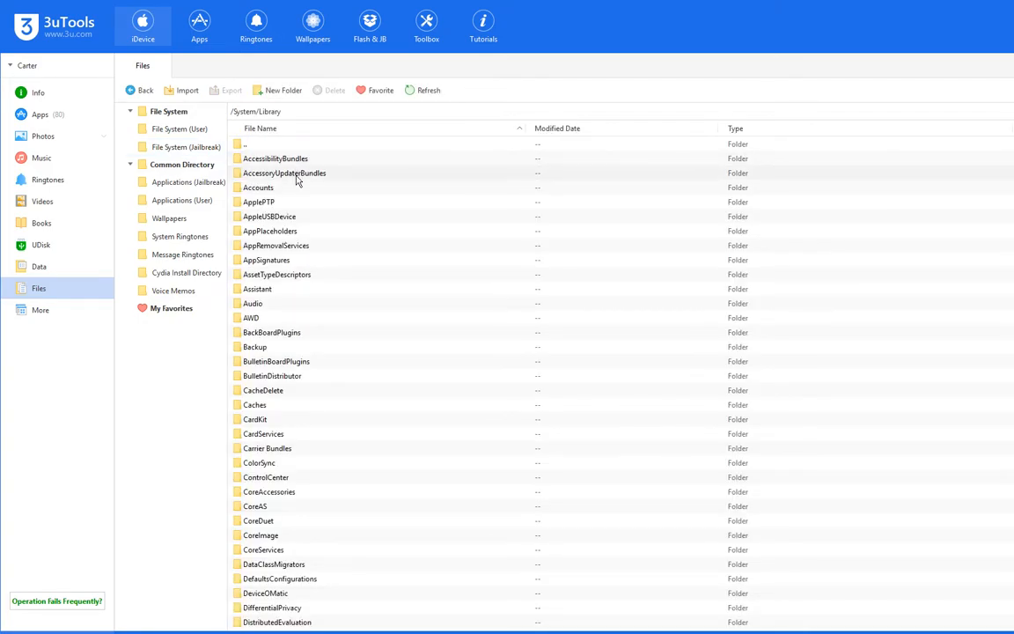
pyautogui.scroll(-3)
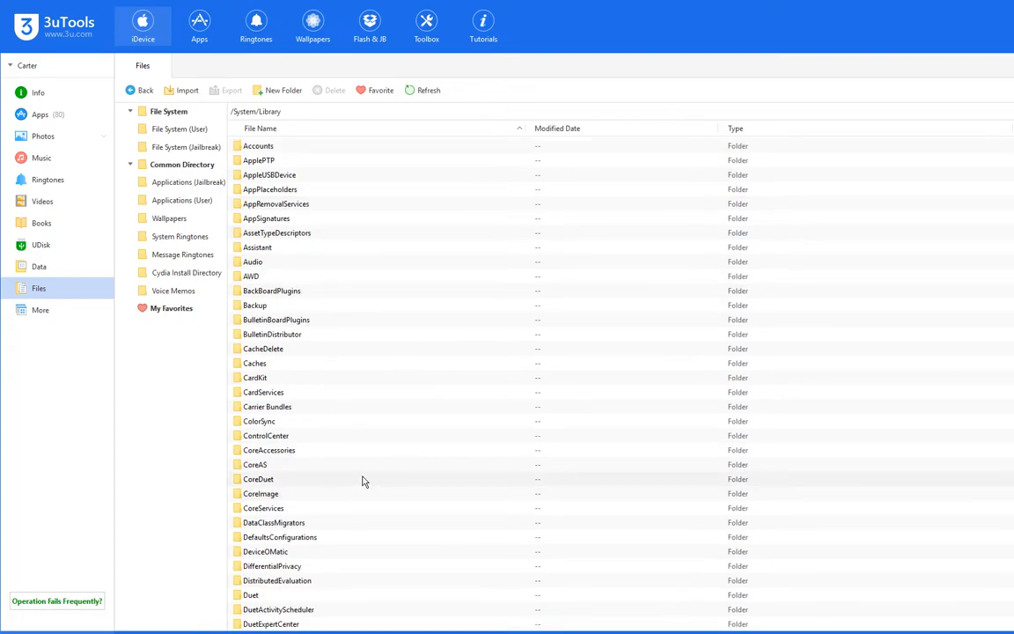
pyautogui.scroll(-3)
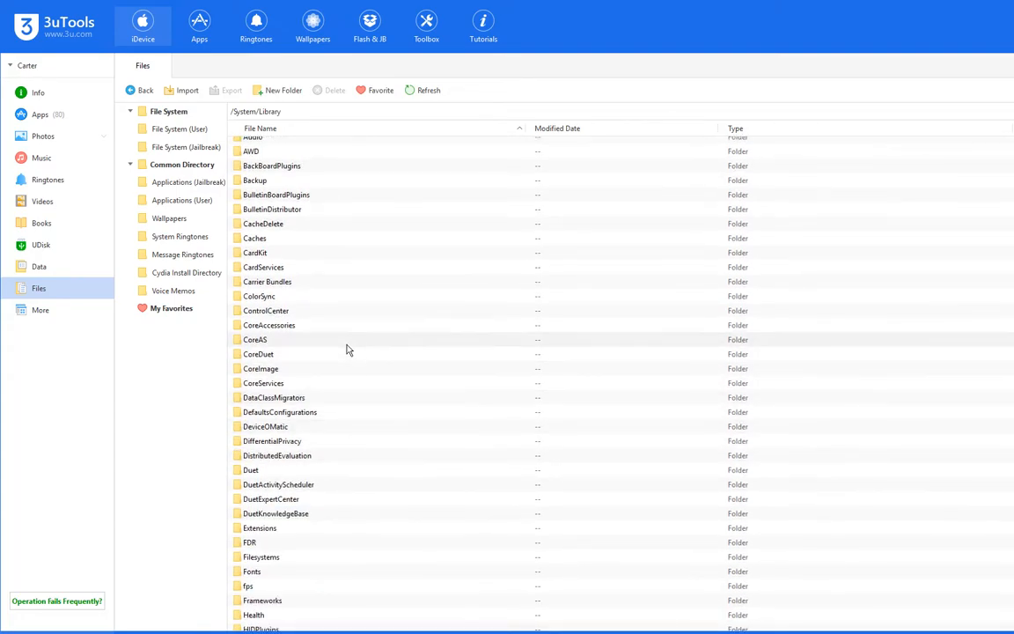
pyautogui.scroll(-3)
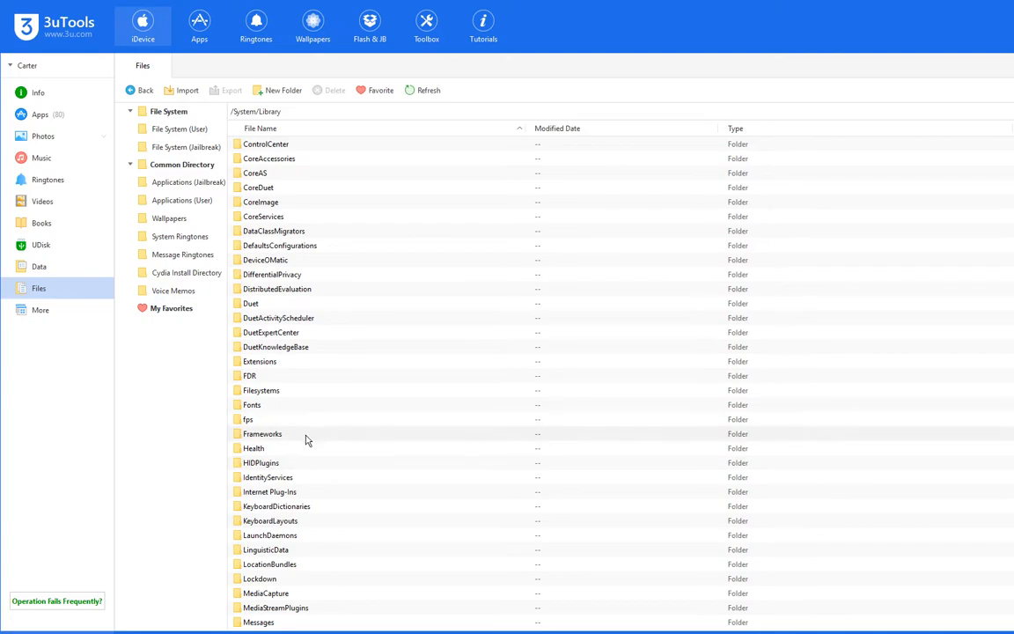
pyautogui.moveTo(308, 441)
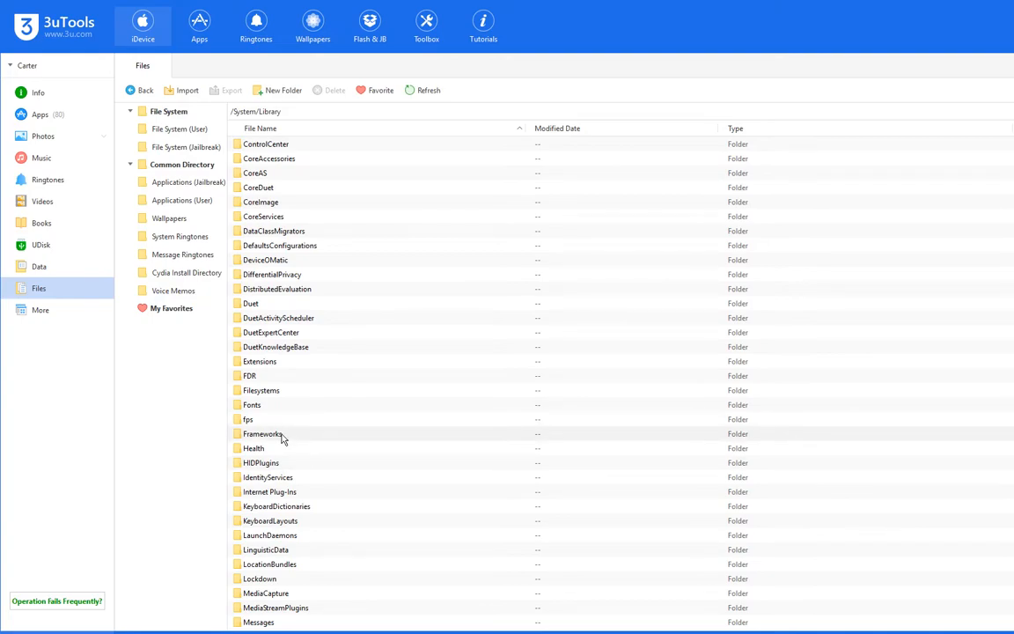
pyautogui.doubleClick(262, 433)
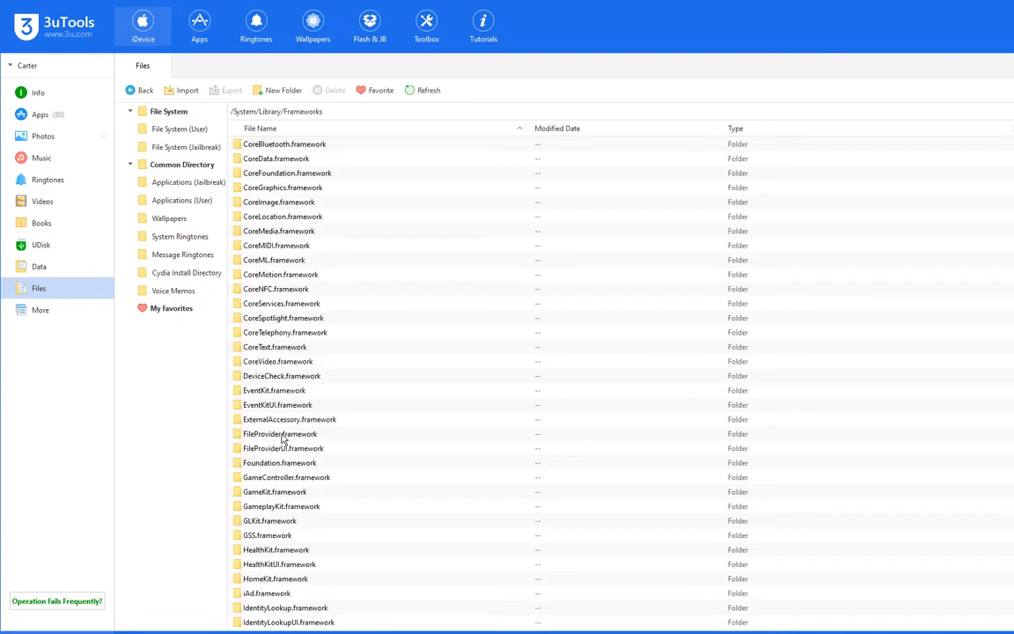
pyautogui.scroll(-3)
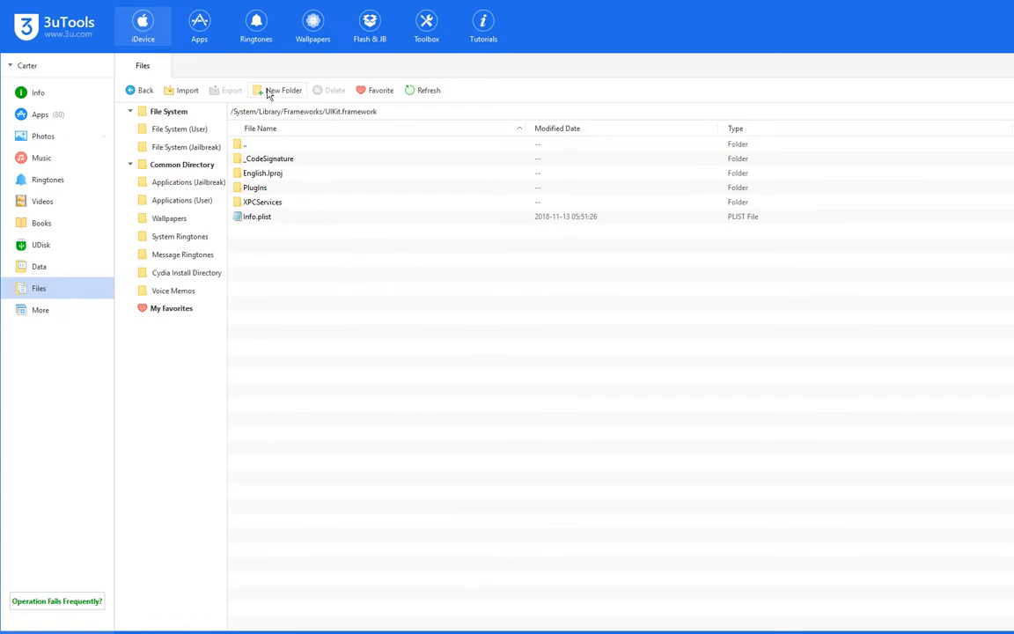
pyautogui.click(141, 90)
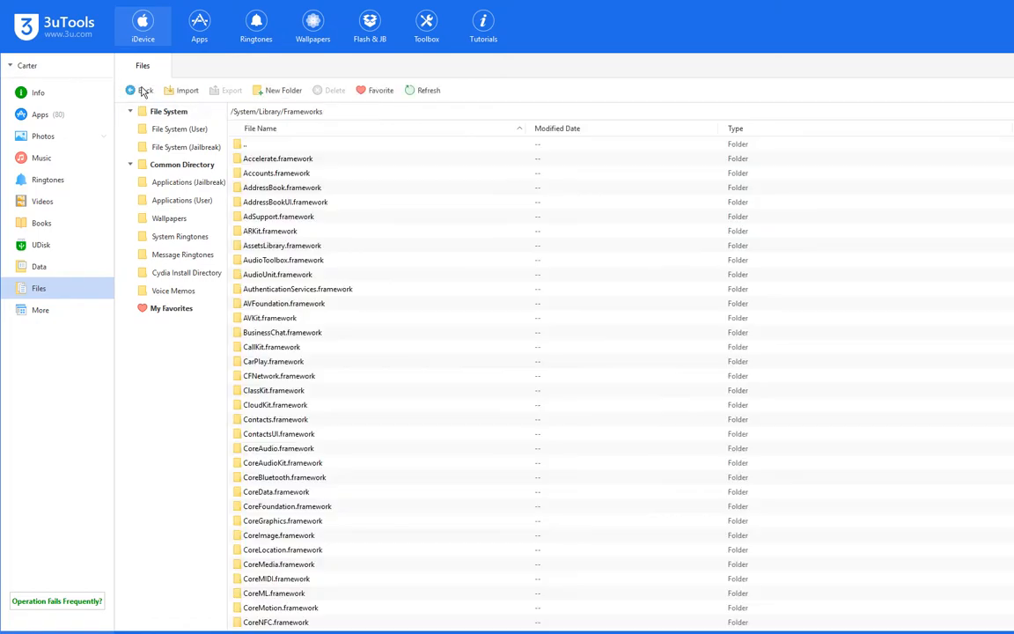
pyautogui.click(140, 90)
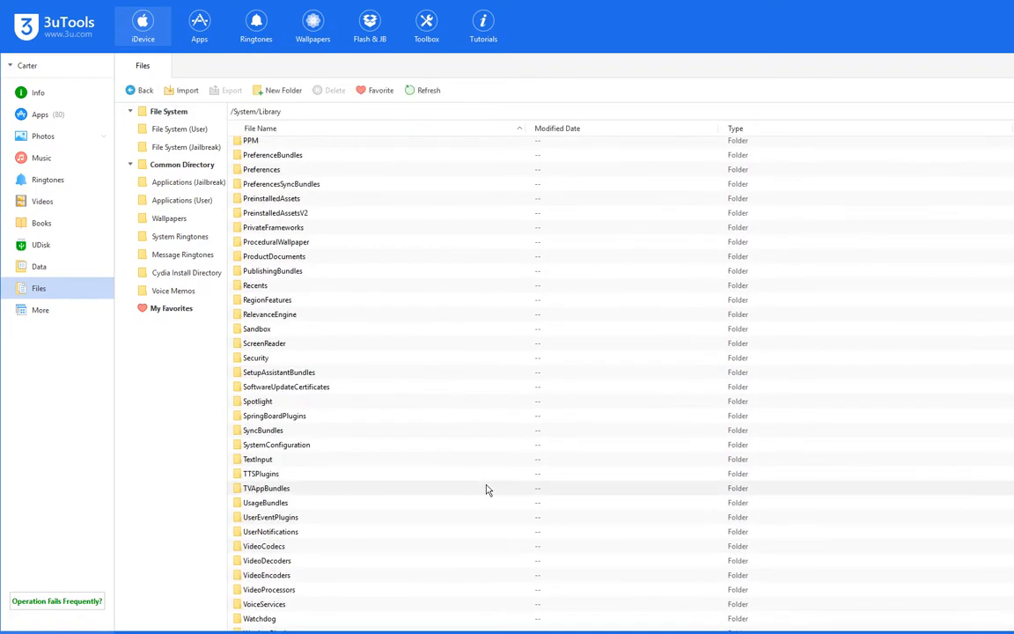
pyautogui.moveTo(311, 289)
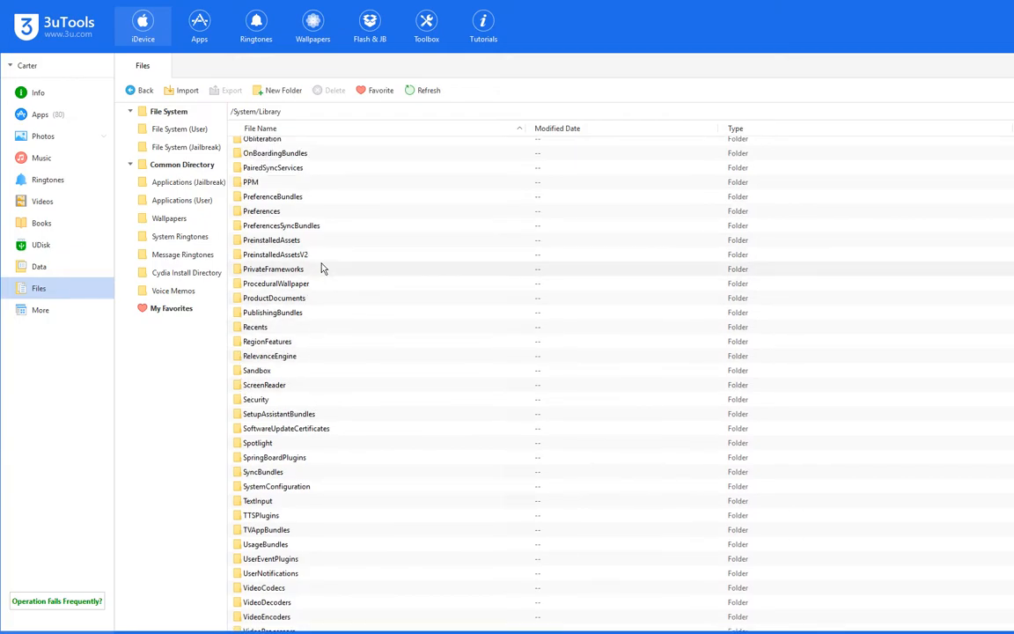
# Step: Open PrivateFrameworks and scroll down to UIKitCore.framework
pyautogui.doubleClick(273, 269)
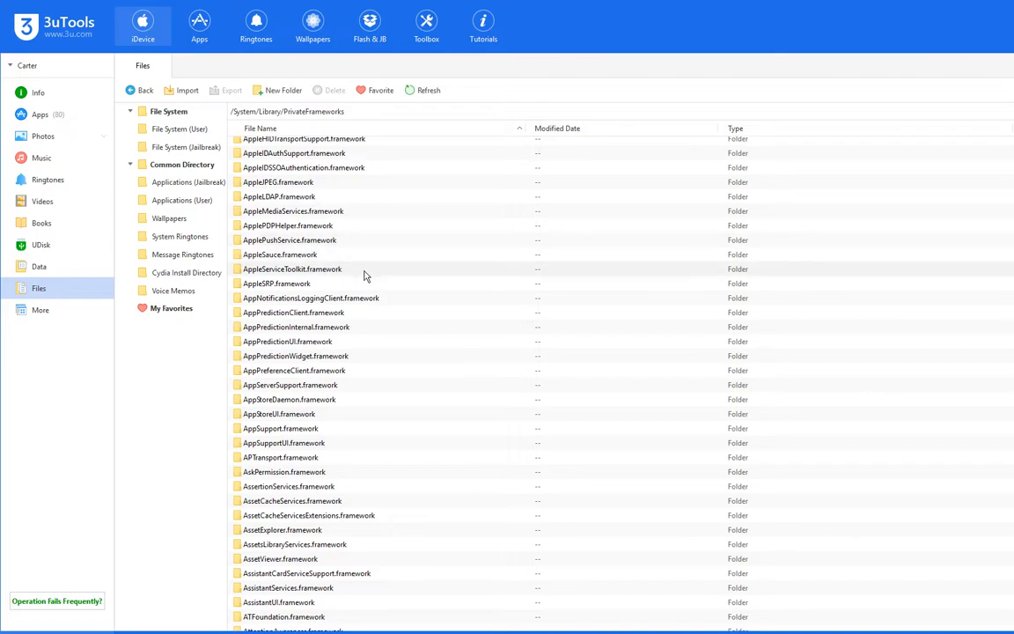
pyautogui.scroll(-3)
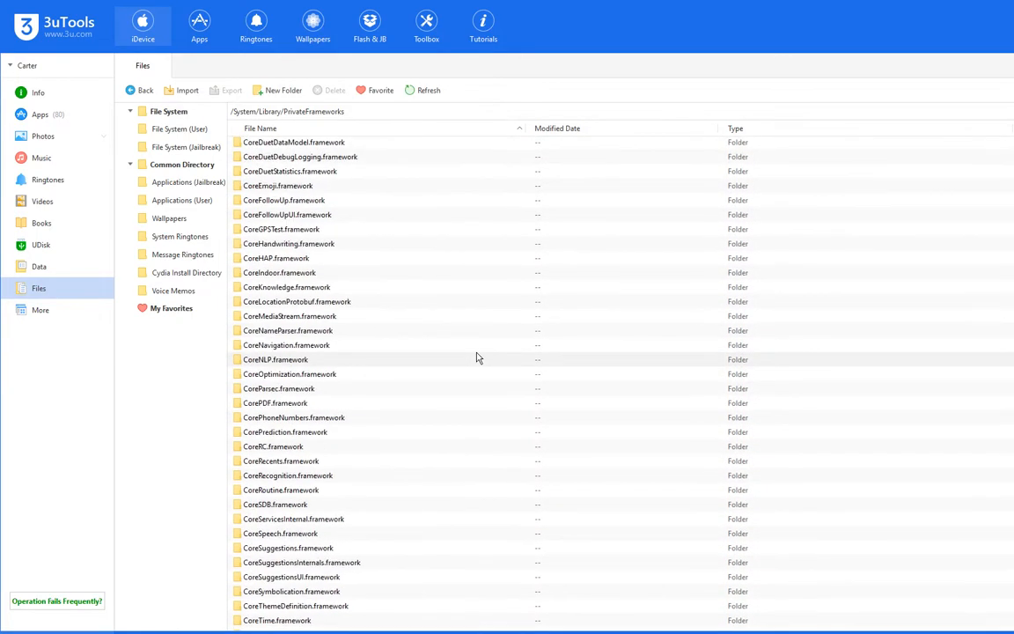
pyautogui.scroll(-3)
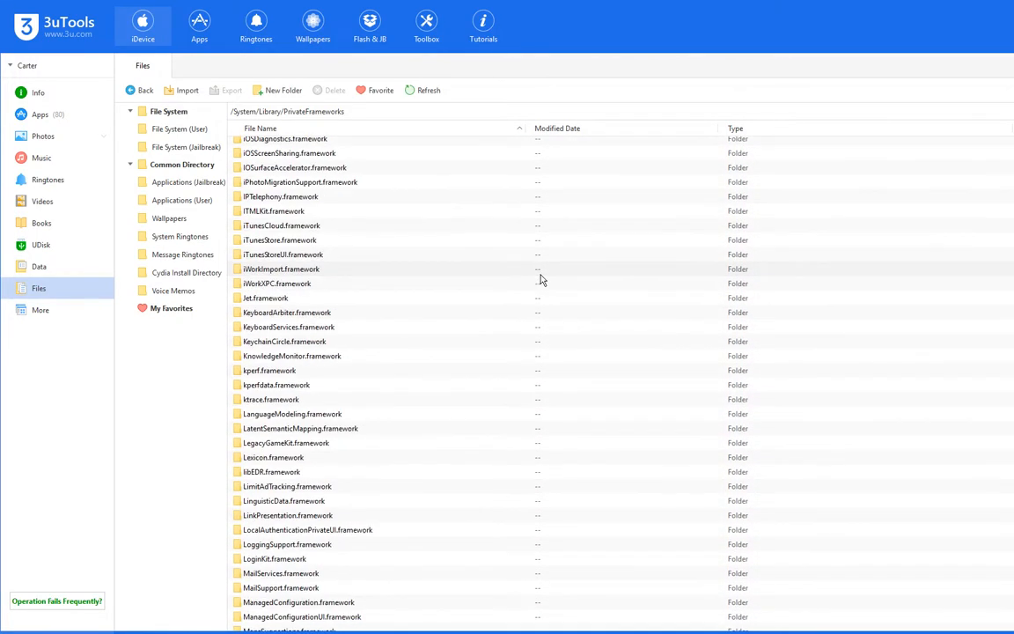
pyautogui.scroll(-3)
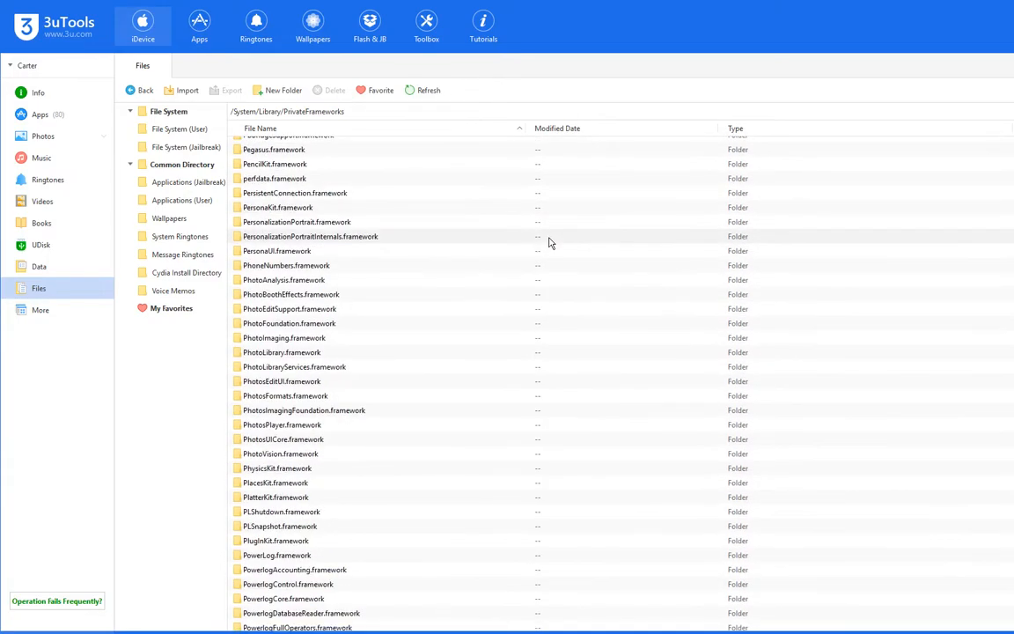
pyautogui.scroll(-3)
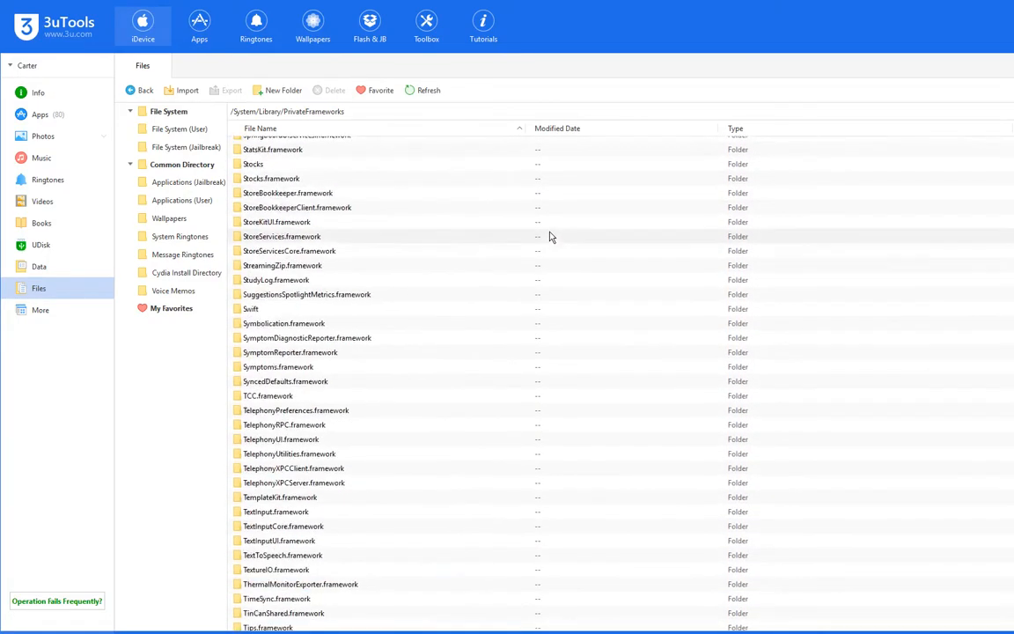
pyautogui.scroll(-3)
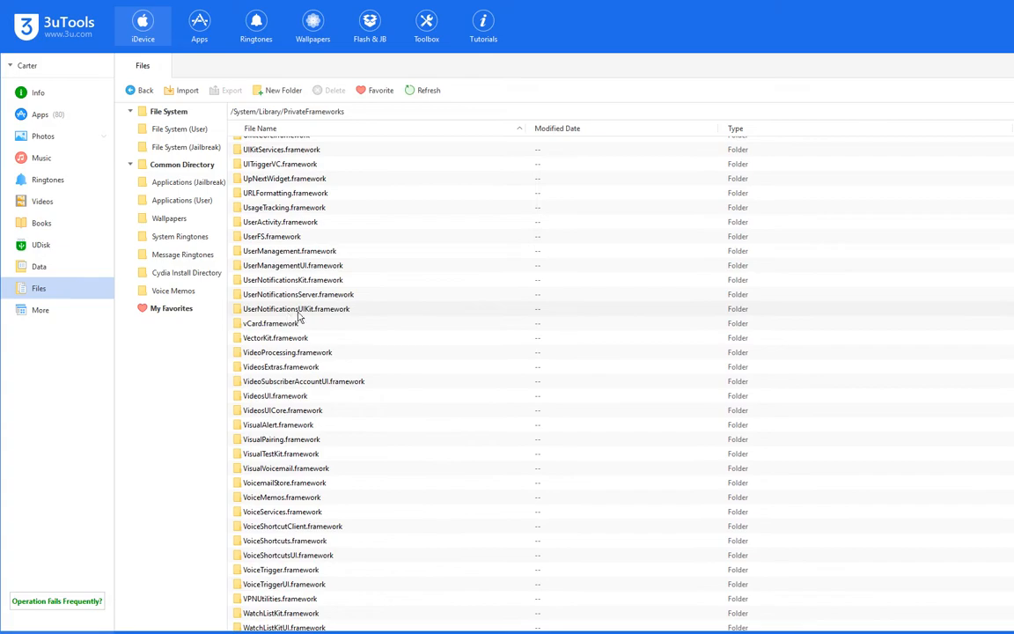
pyautogui.moveTo(401, 265)
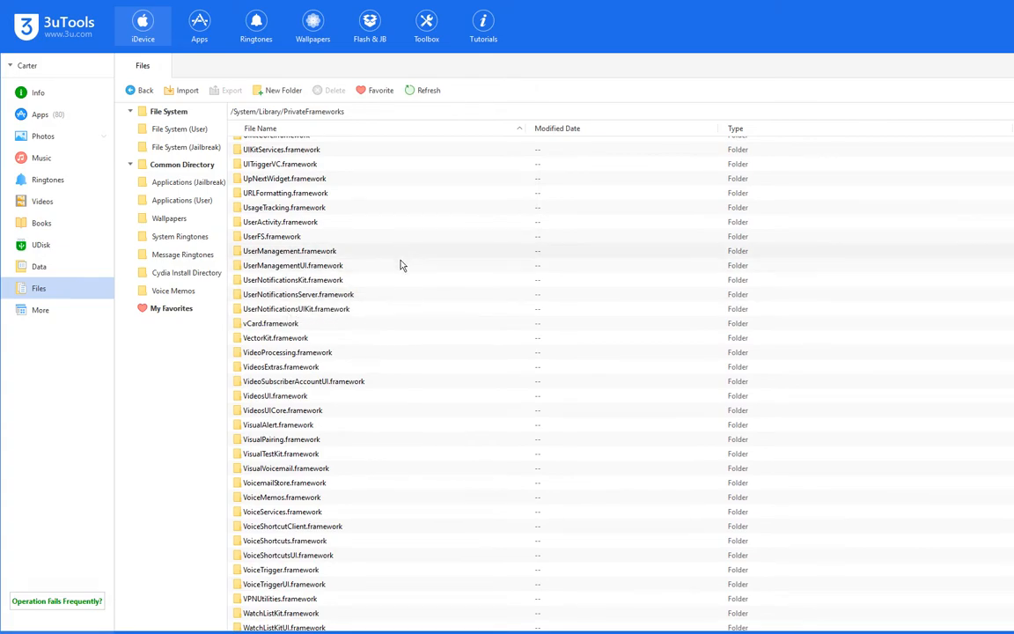
pyautogui.scroll(-3)
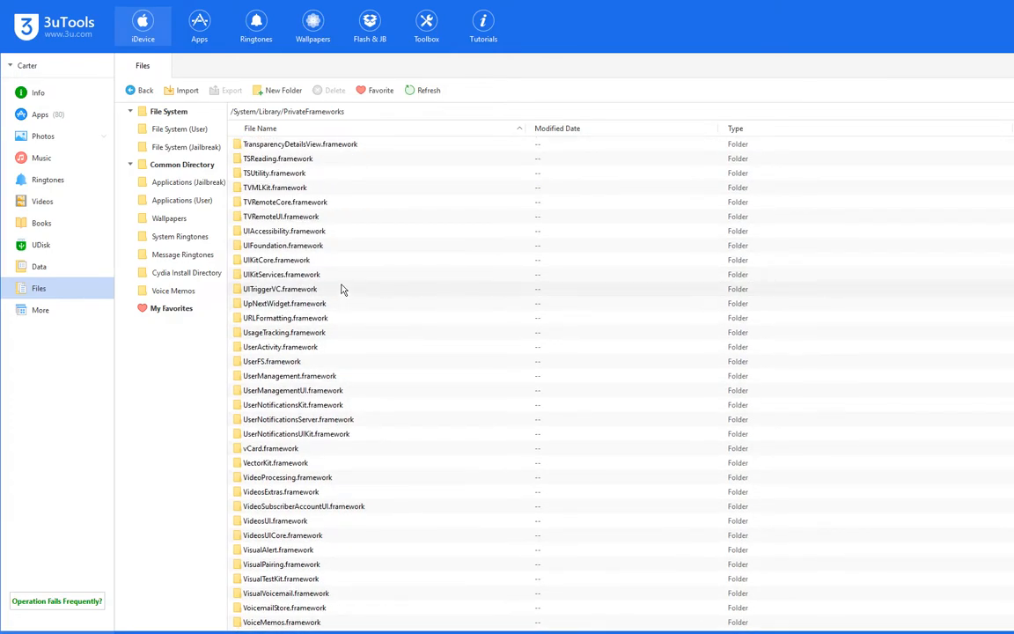
pyautogui.doubleClick(275, 260)
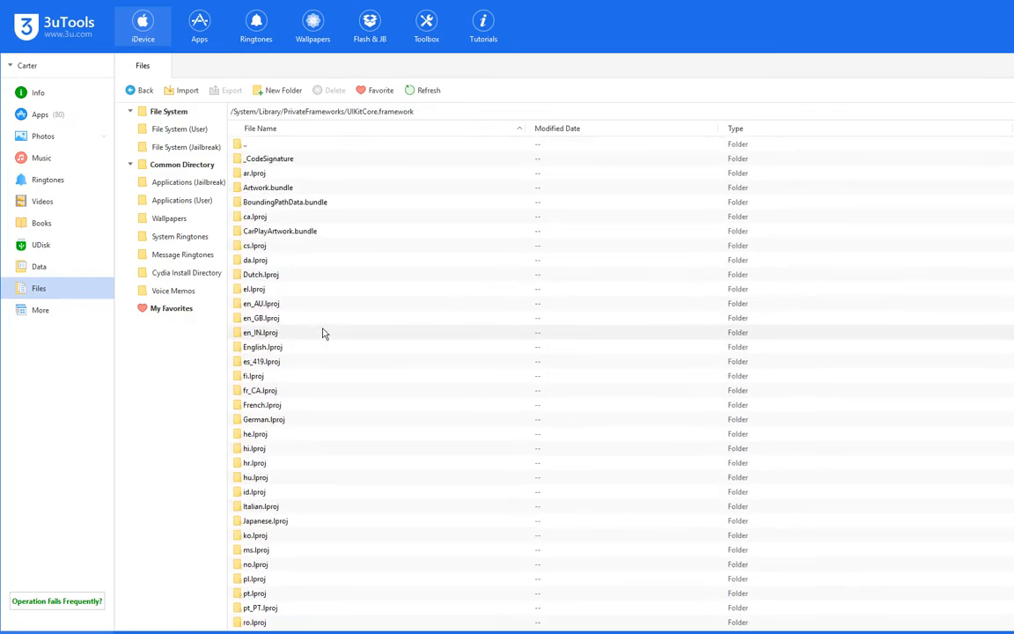
# Step: Open Artwork.bundle to list 11Assets.car, Assets.car and plist files
pyautogui.doubleClick(268, 187)
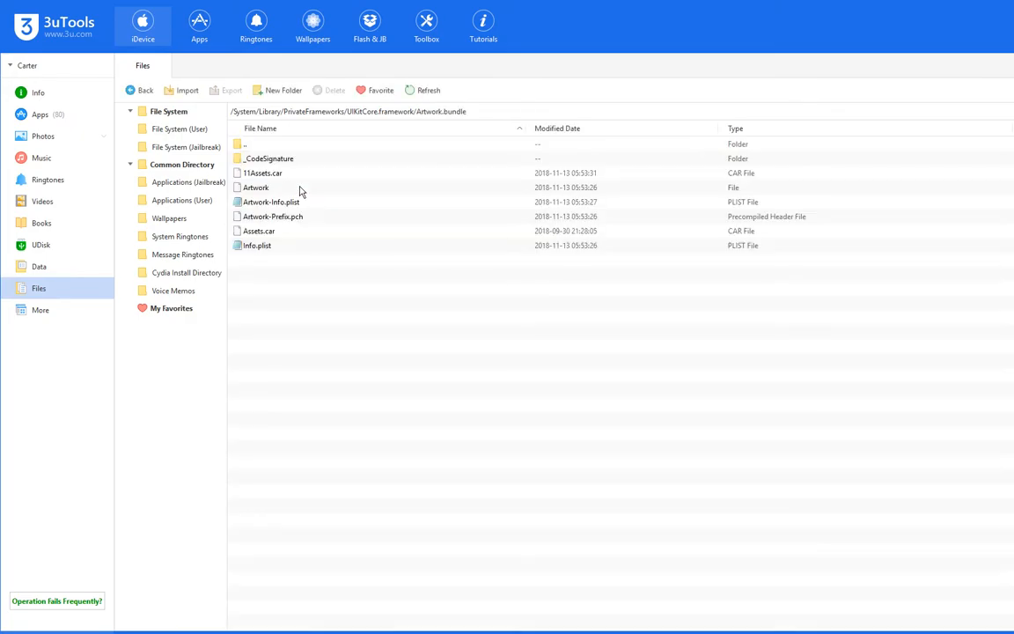
pyautogui.click(256, 187)
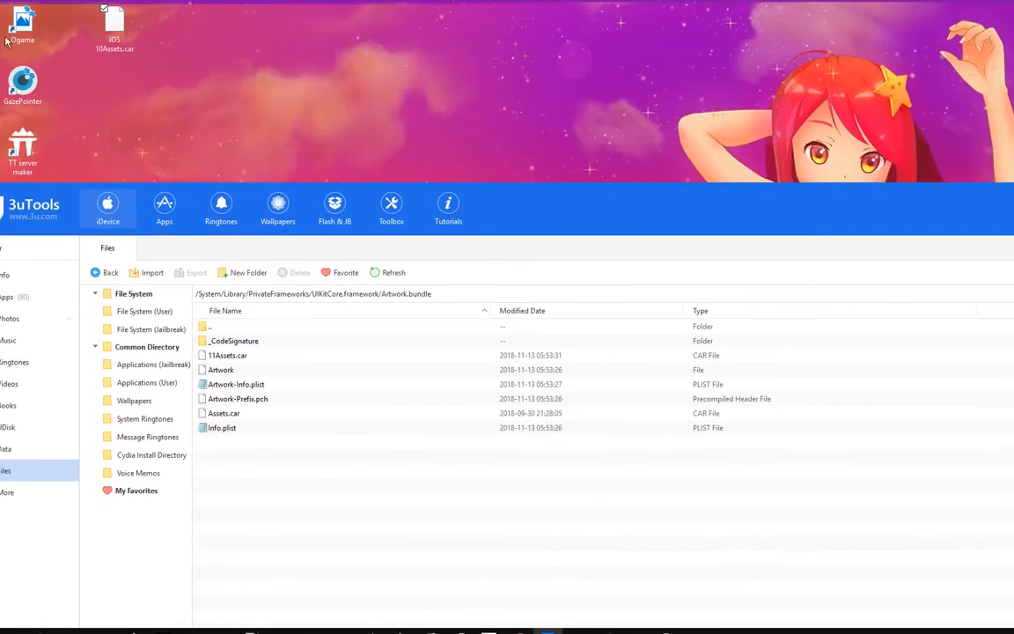
pyautogui.click(224, 413)
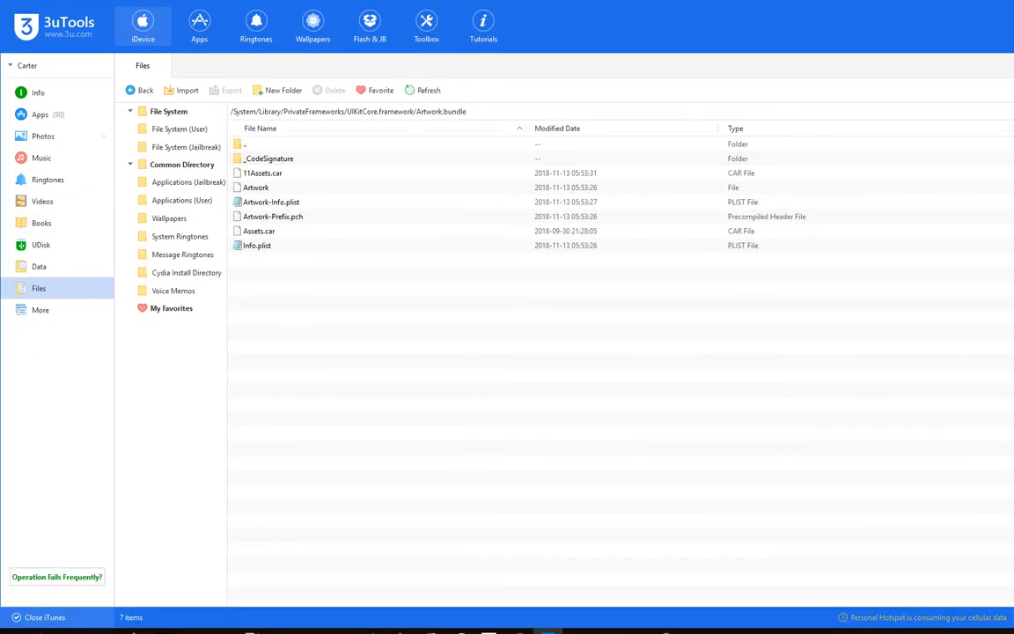
# Step: Navigate the jailbroken file system through /var/mobile/Library/Caches to com.apple.UIStatusBar
pyautogui.click(187, 182)
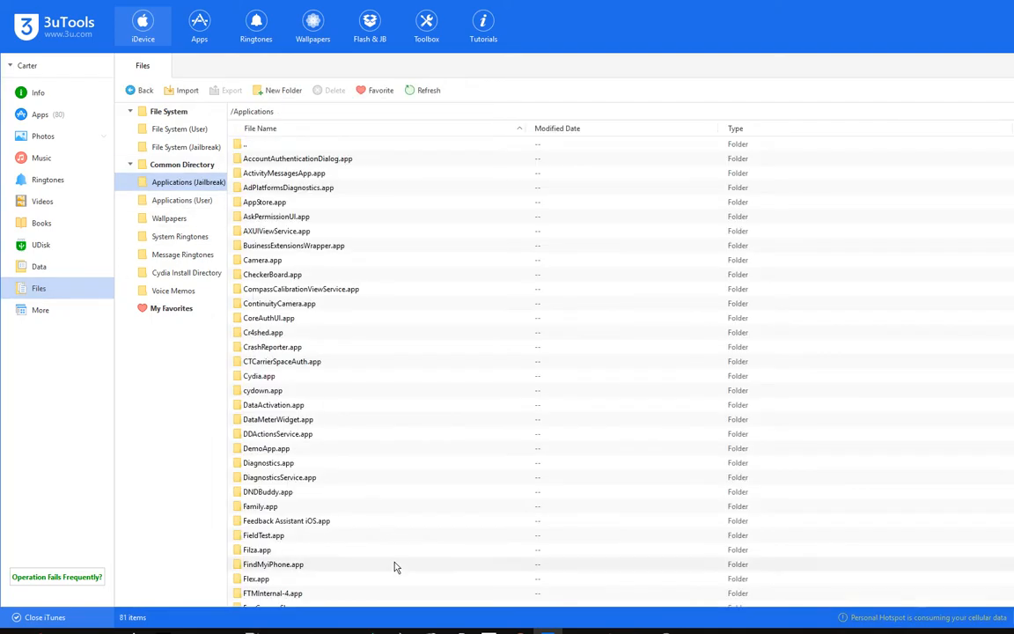
pyautogui.click(180, 128)
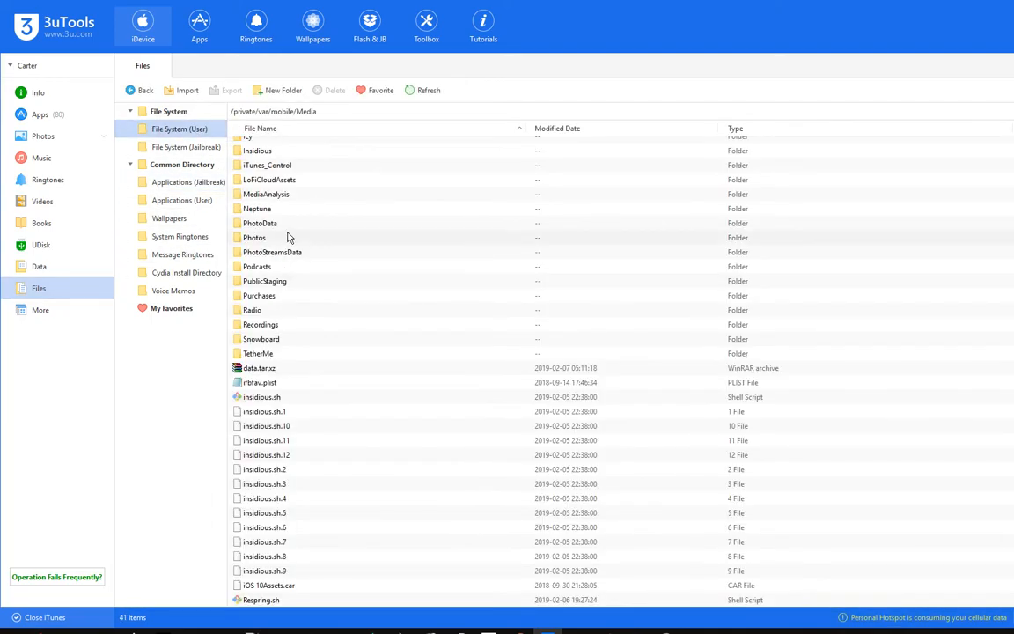
pyautogui.click(186, 147)
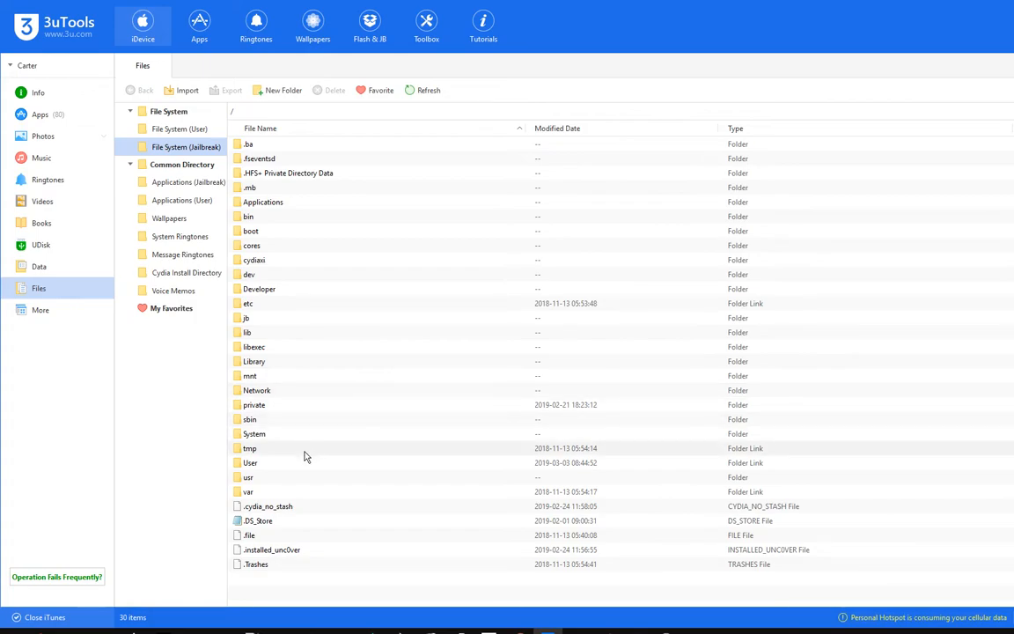
pyautogui.moveTo(275, 491)
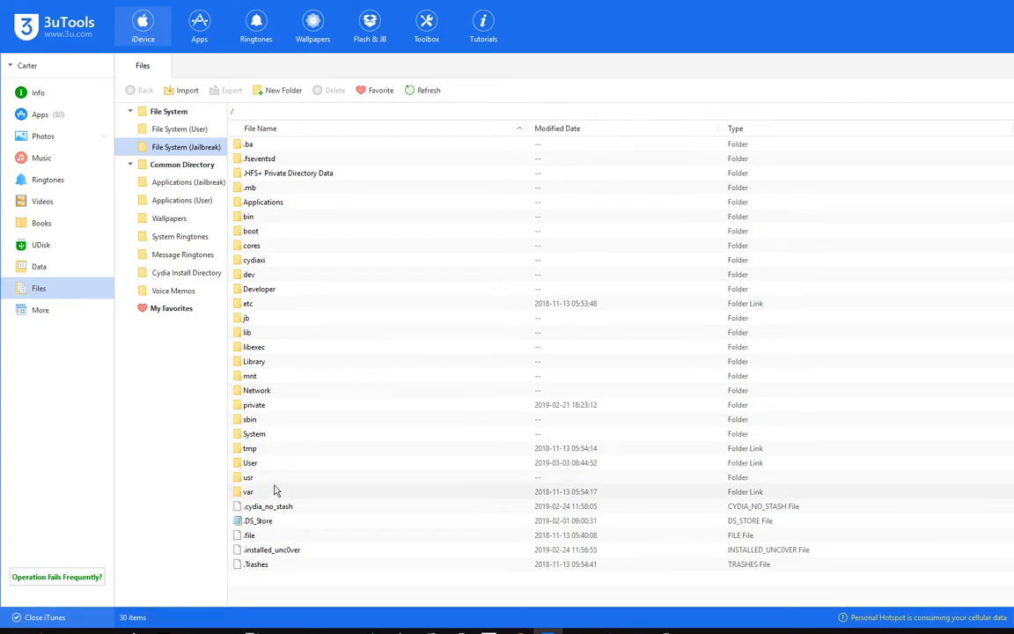
pyautogui.doubleClick(248, 492)
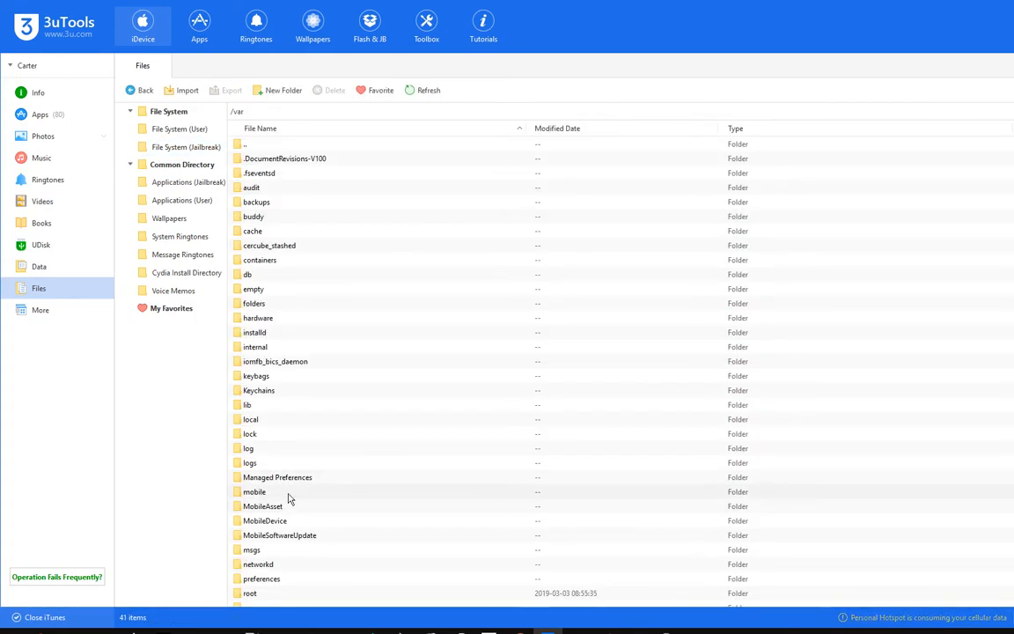
pyautogui.doubleClick(254, 491)
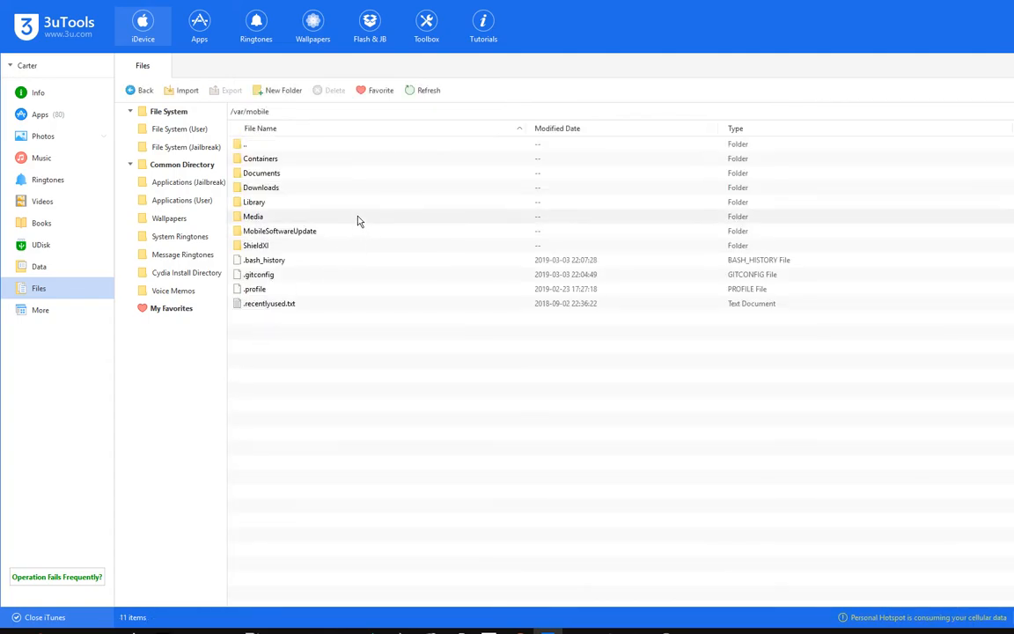
pyautogui.moveTo(335, 187)
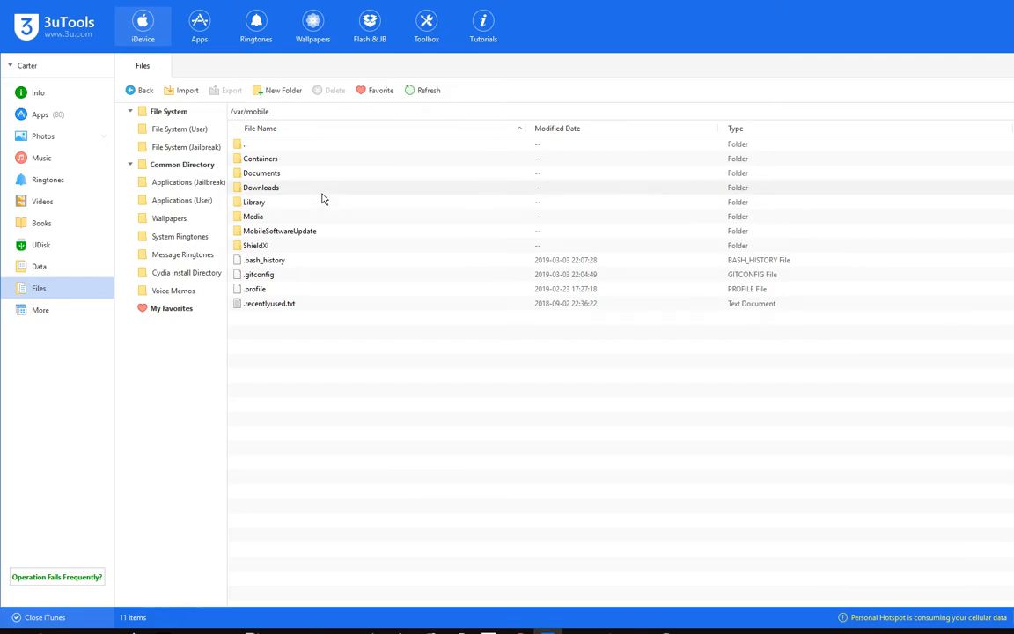
pyautogui.doubleClick(254, 202)
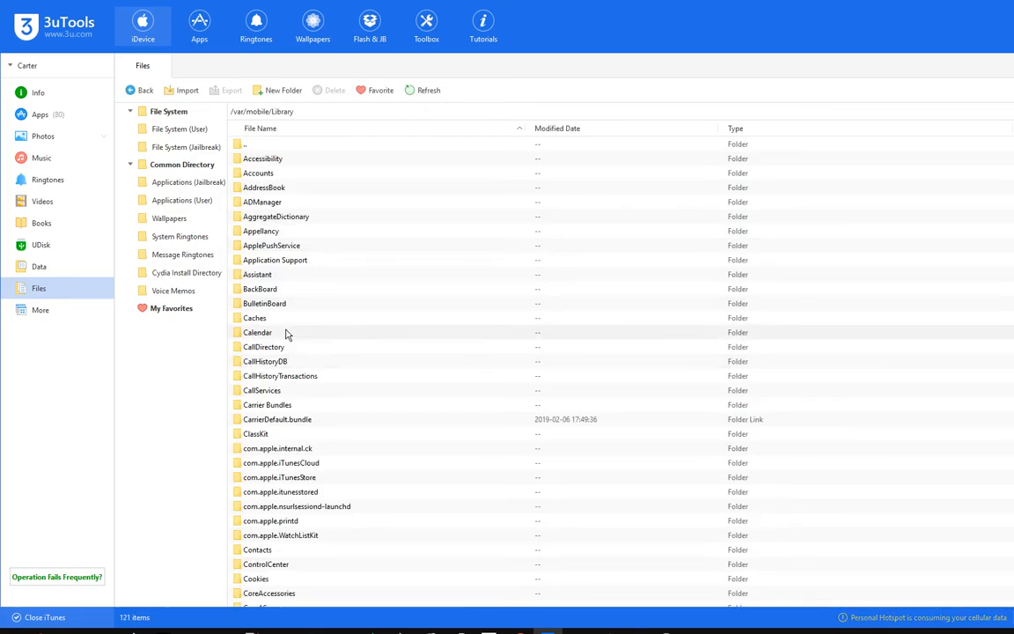
pyautogui.doubleClick(255, 317)
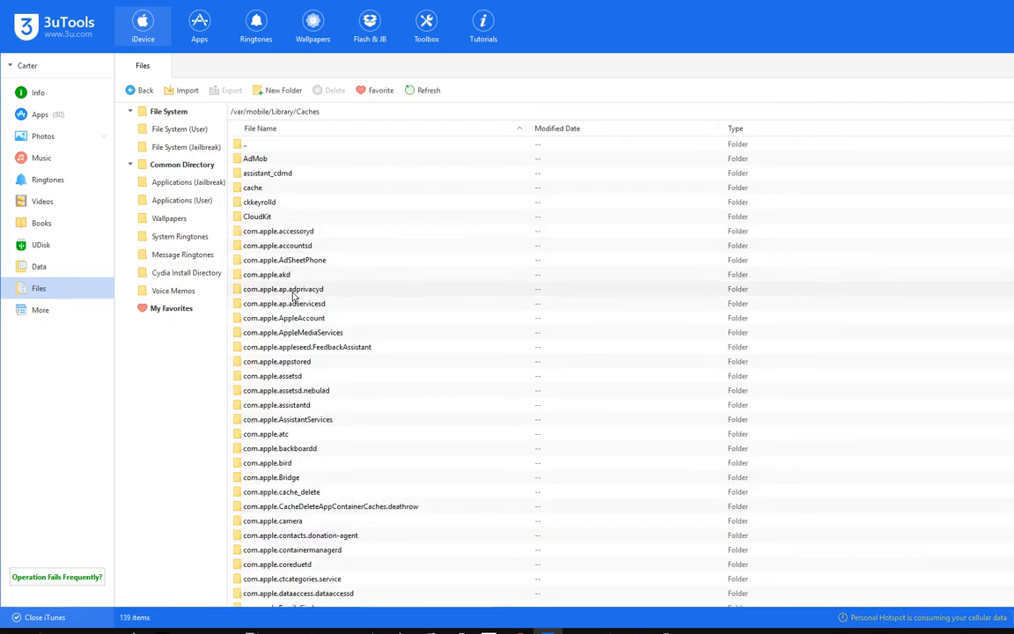
pyautogui.scroll(-3)
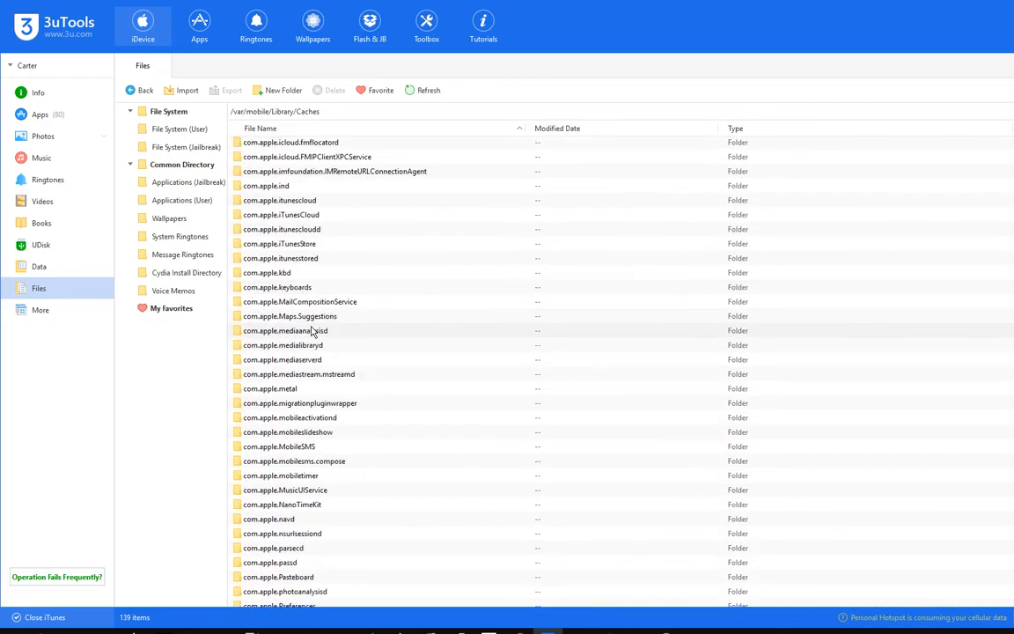
pyautogui.scroll(-3)
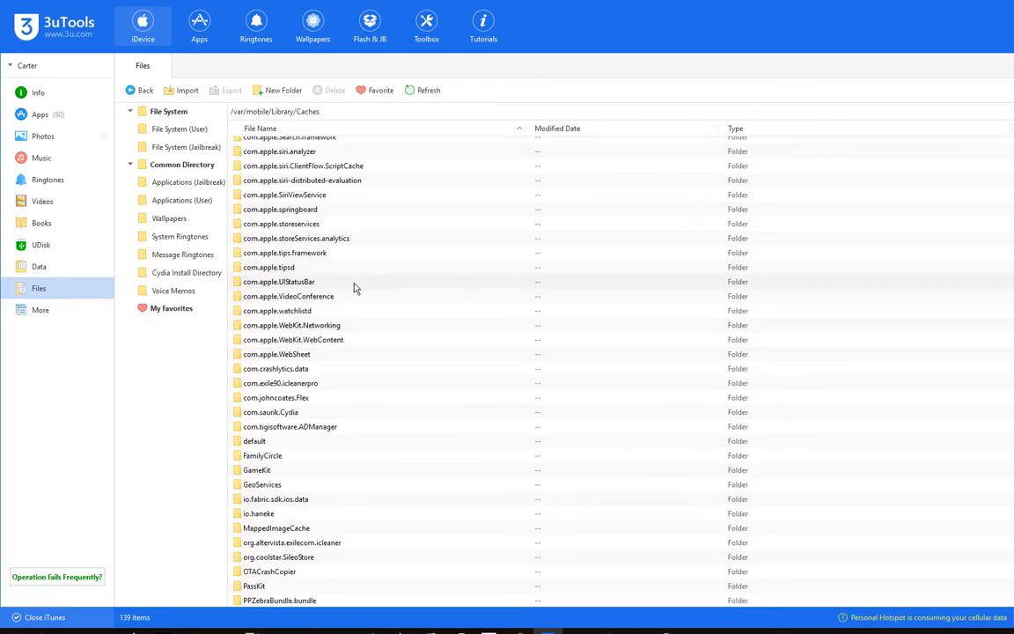
pyautogui.doubleClick(280, 281)
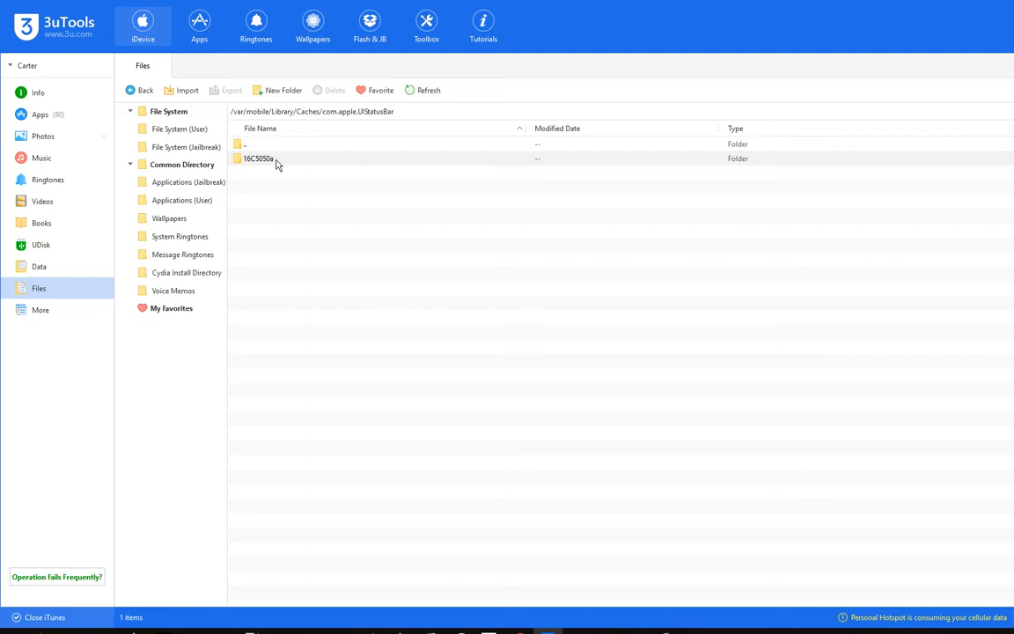
# Step: Select the 16C5050a cache folder and view the iPhone info page showing iOS 12.1.1
pyautogui.click(259, 159)
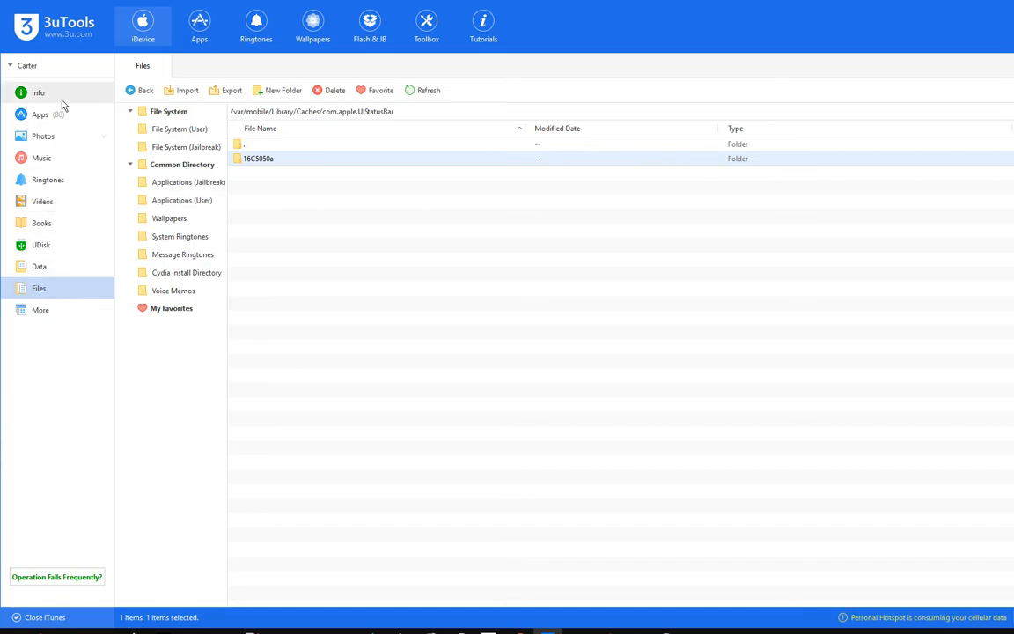
pyautogui.click(38, 93)
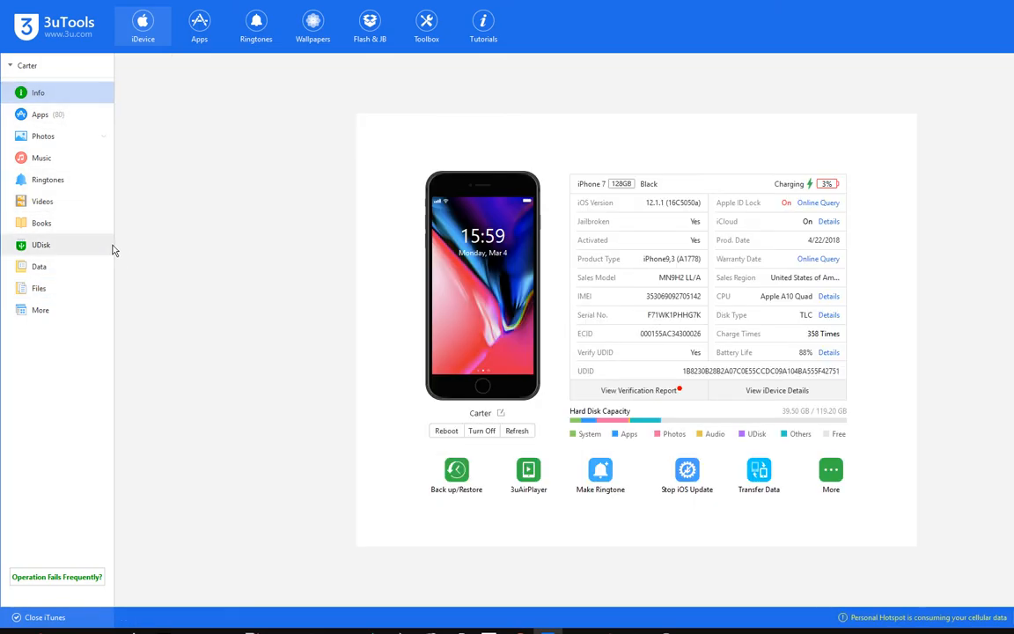
# Step: Launch Realtime Screen from More to mirror the iPhone's General settings page
pyautogui.click(39, 309)
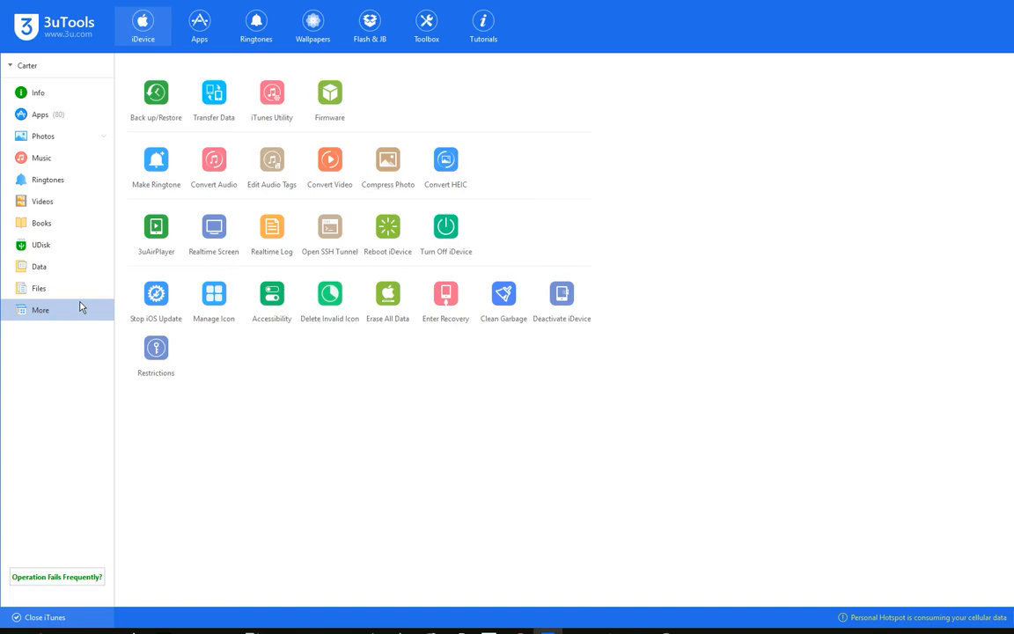
pyautogui.click(214, 226)
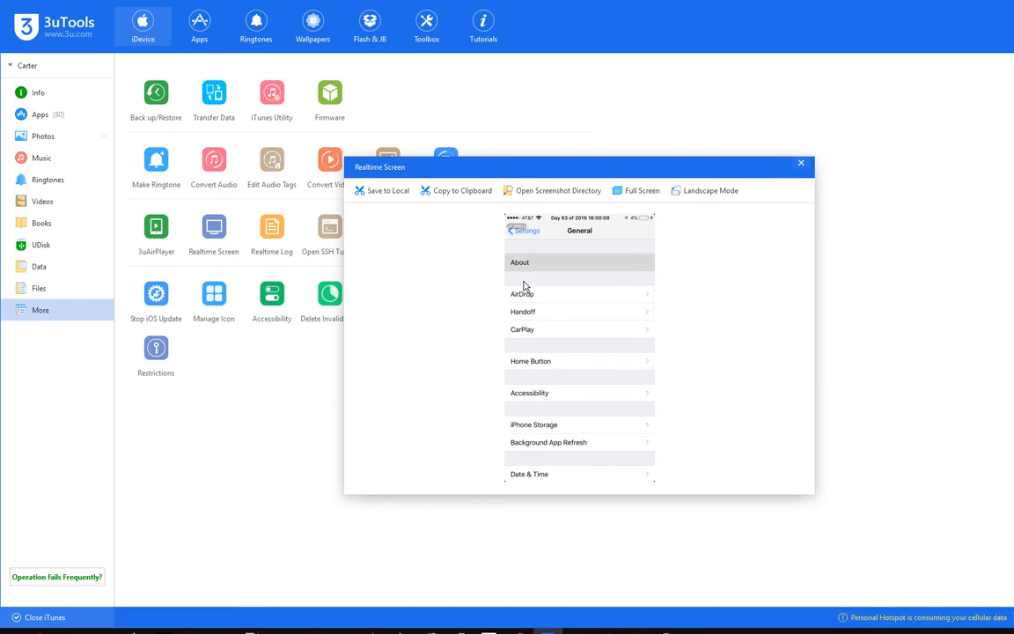
# Step: Open About on the mirrored iPhone to show version 12.1.1 (16C5050a)
pyautogui.click(519, 261)
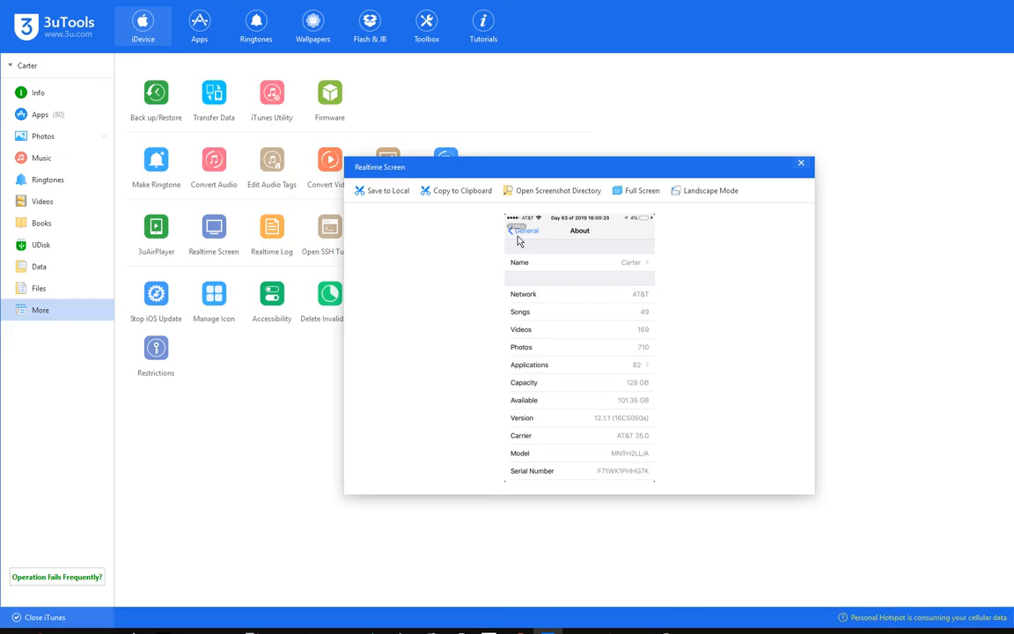
pyautogui.moveTo(469, 289)
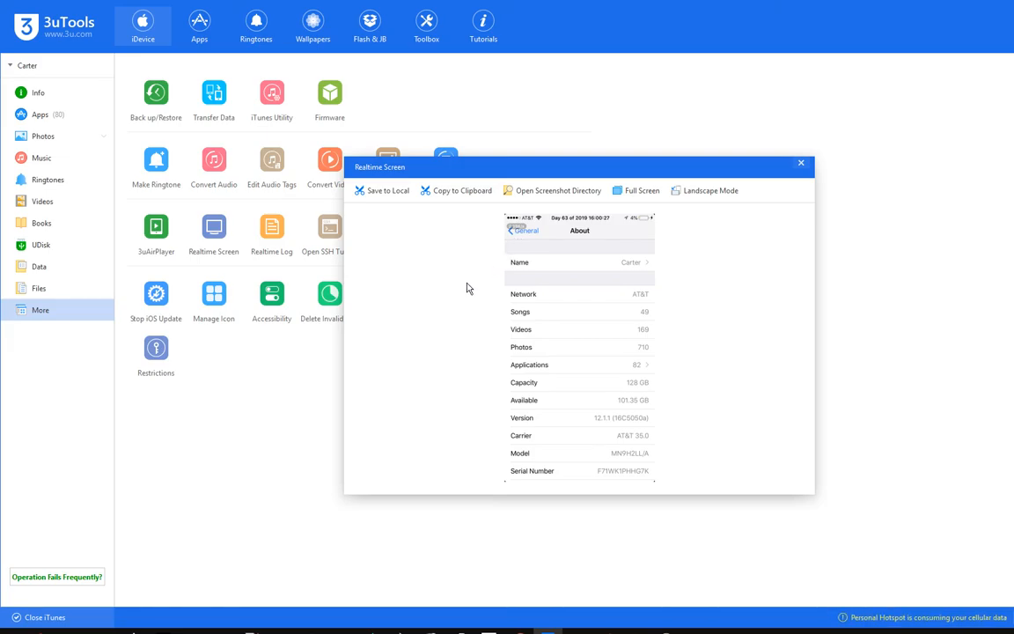